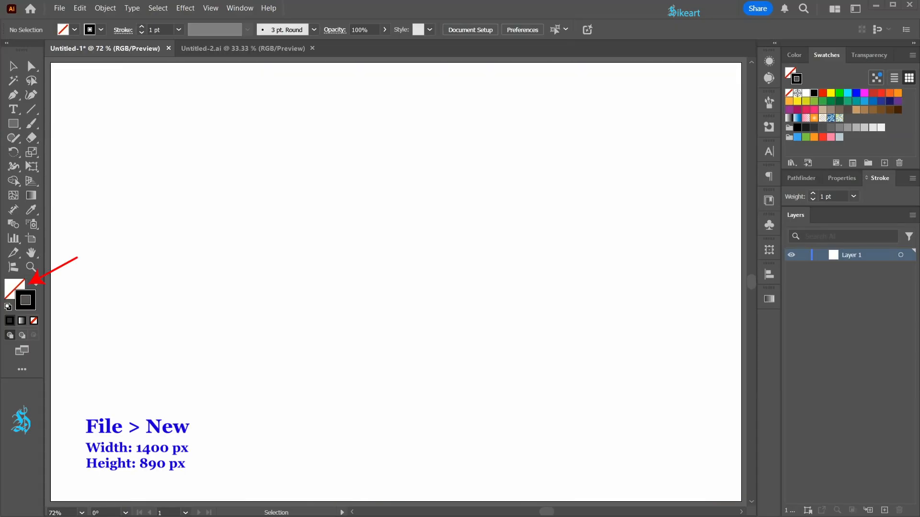
Step: Draw a no-fill hexagon with the Polygon tool and rotate it 90° so a corner points up
left_click(12, 124)
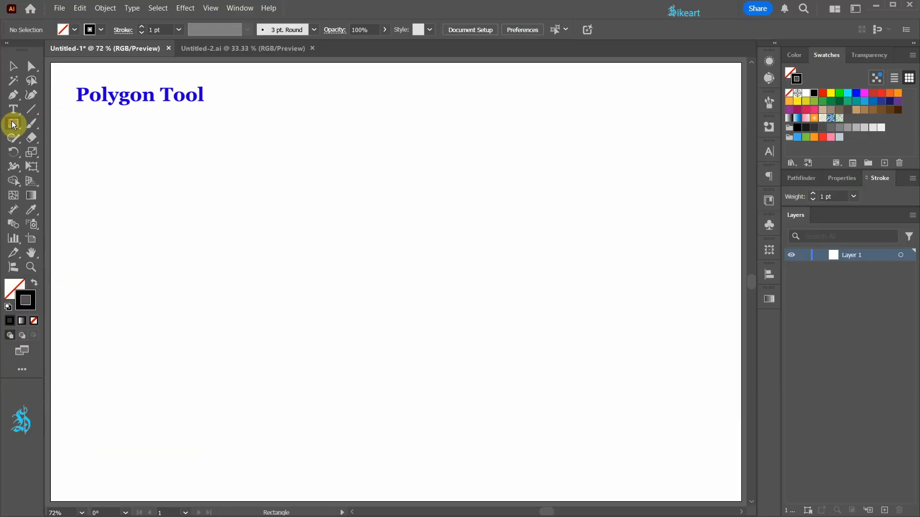
left_click(13, 123)
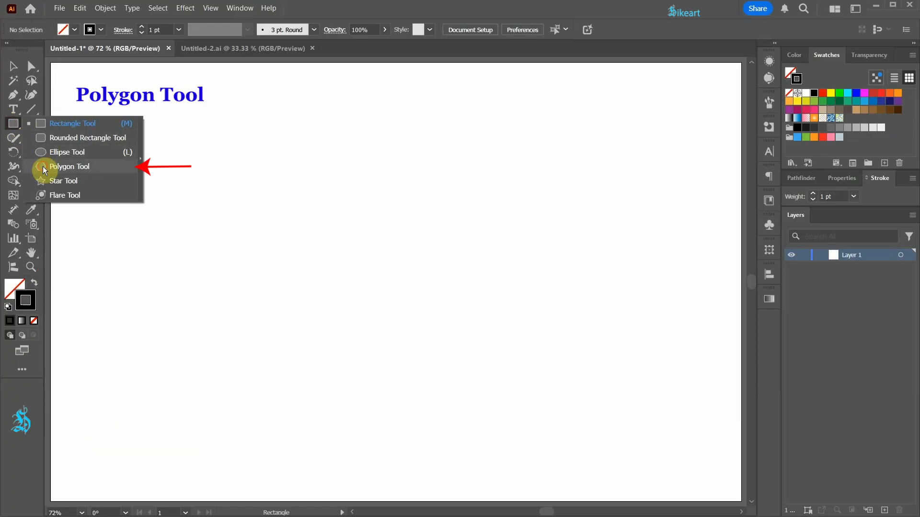
left_click(69, 166)
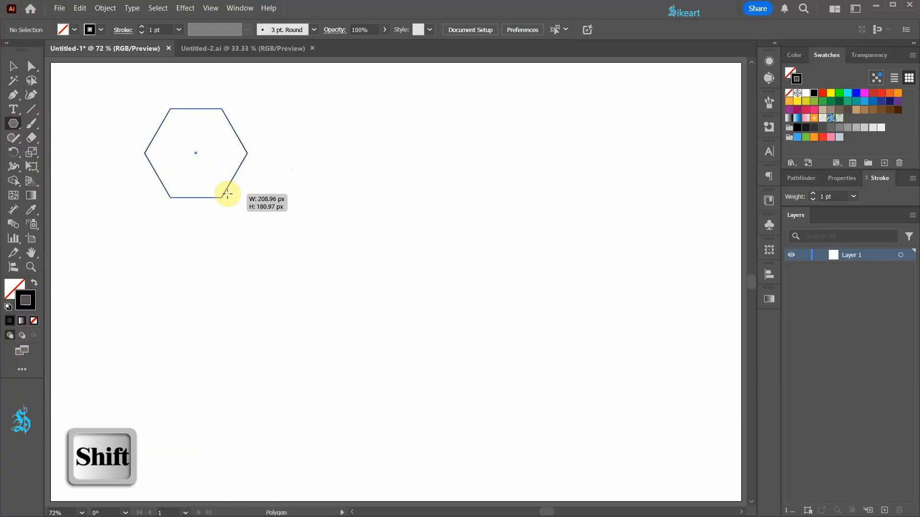
key("v")
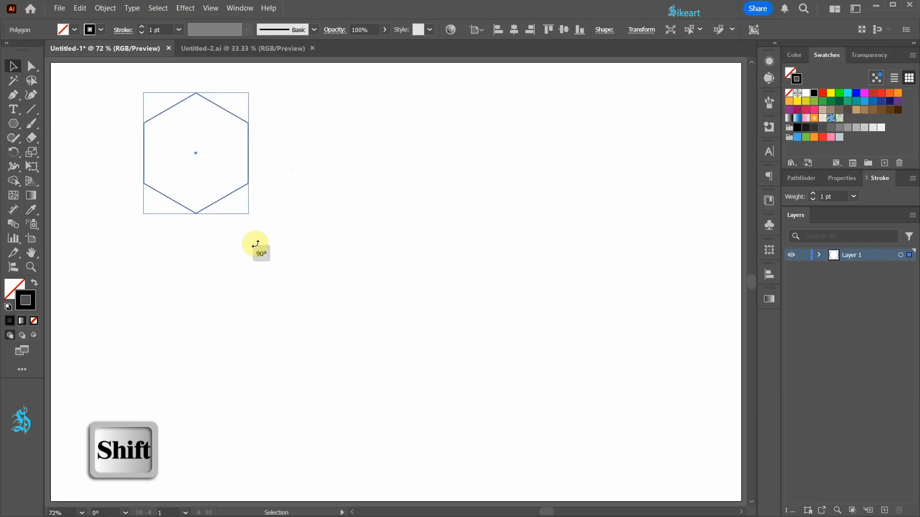
left_click(195, 152)
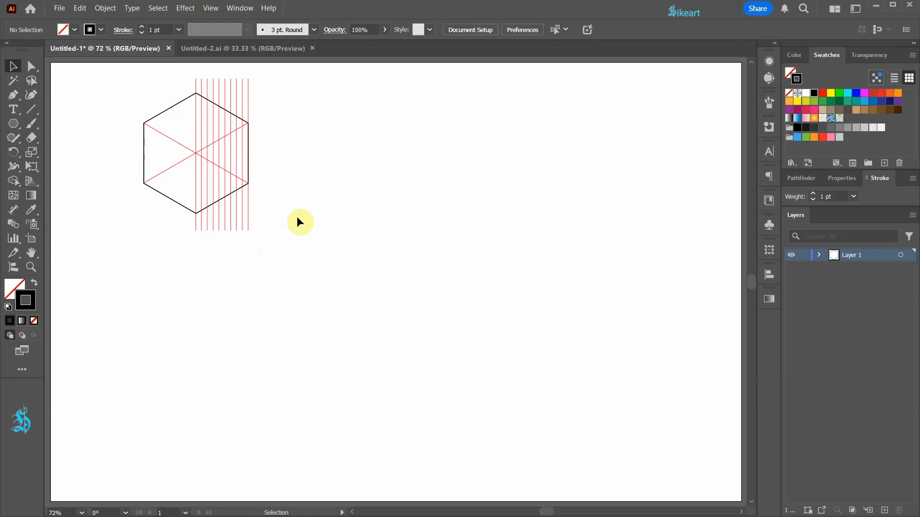
Step: Draw a vertical line at the hexagon's right edge and copy it to the centre
key("p")
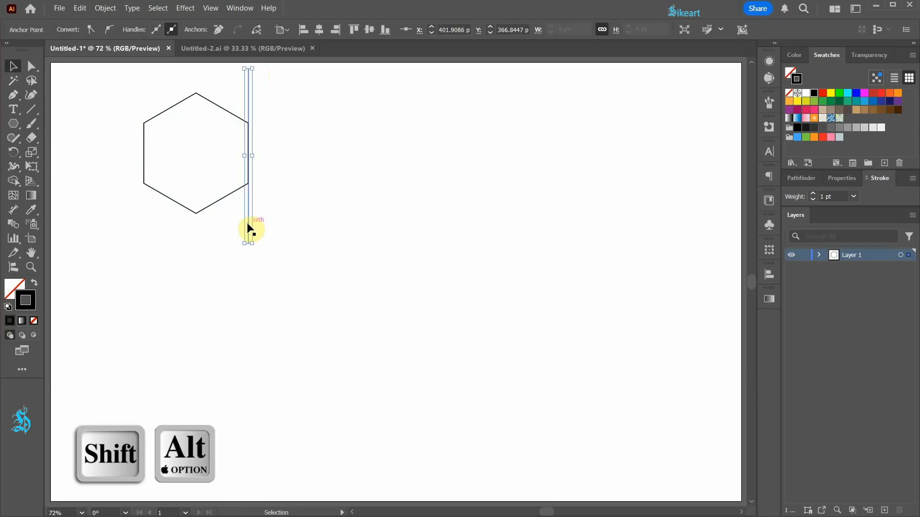
left_click_drag(249, 228, 200, 228)
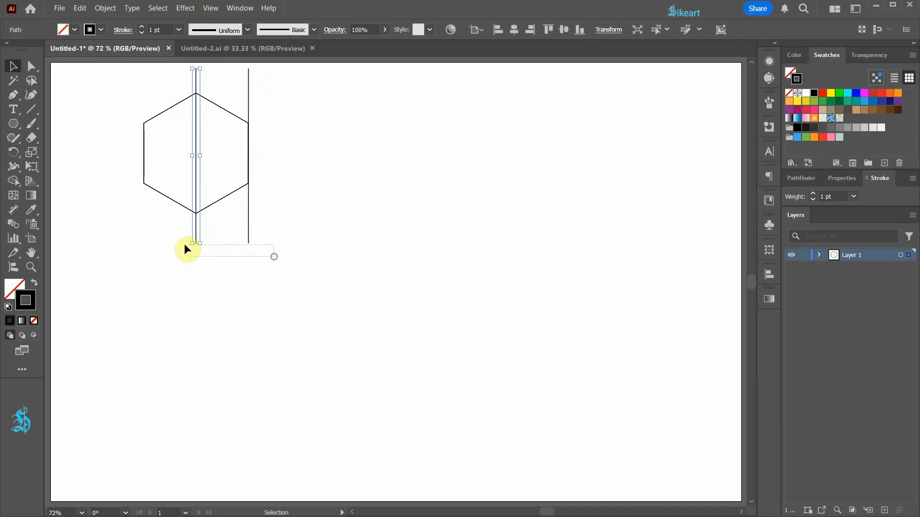
Step: Blend the two lines with 8 specified steps, then lock the blend with Ctrl+2
double_click(197, 235)
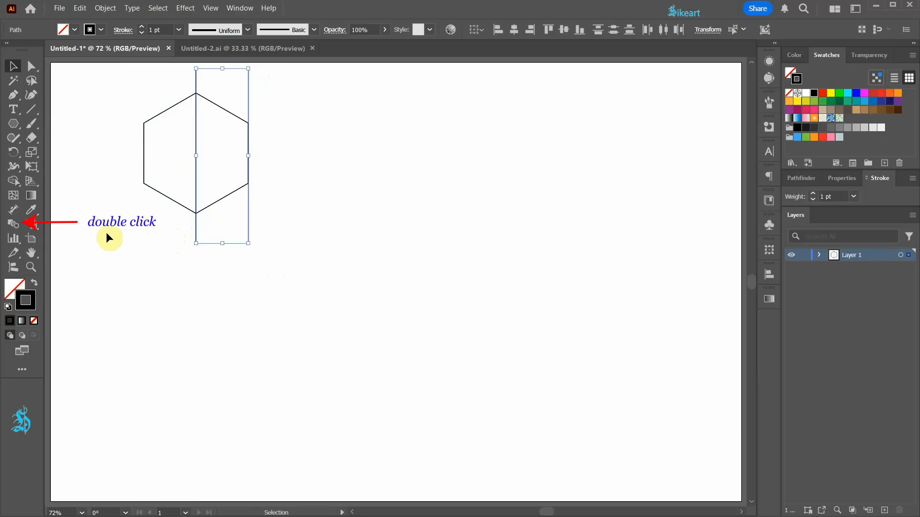
double_click(12, 224)
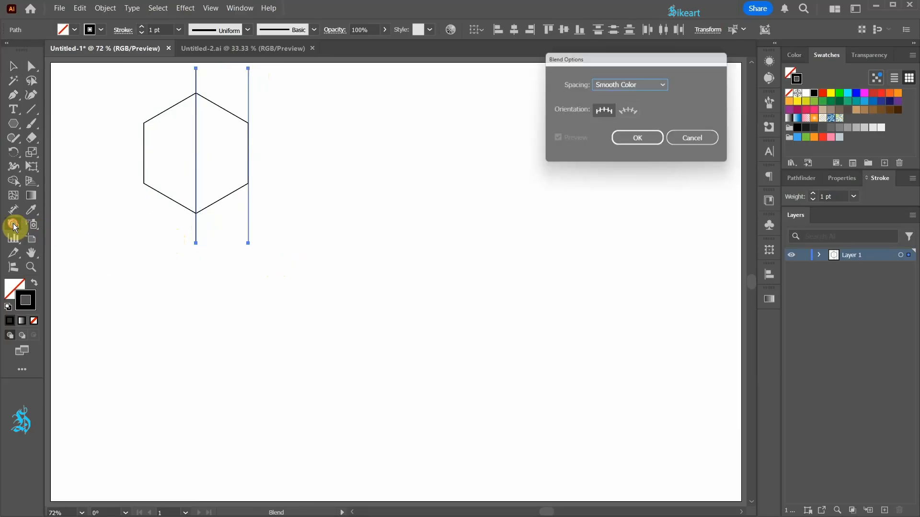
left_click(630, 85)
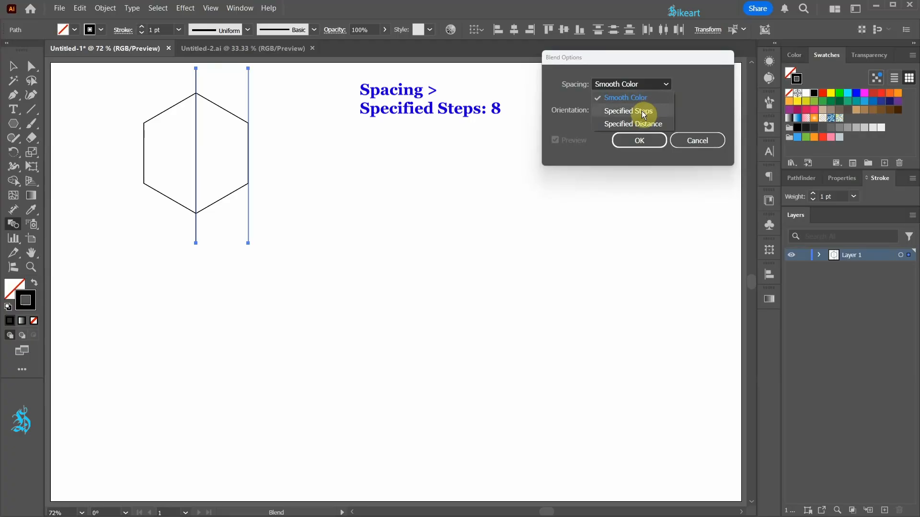
left_click(627, 112)
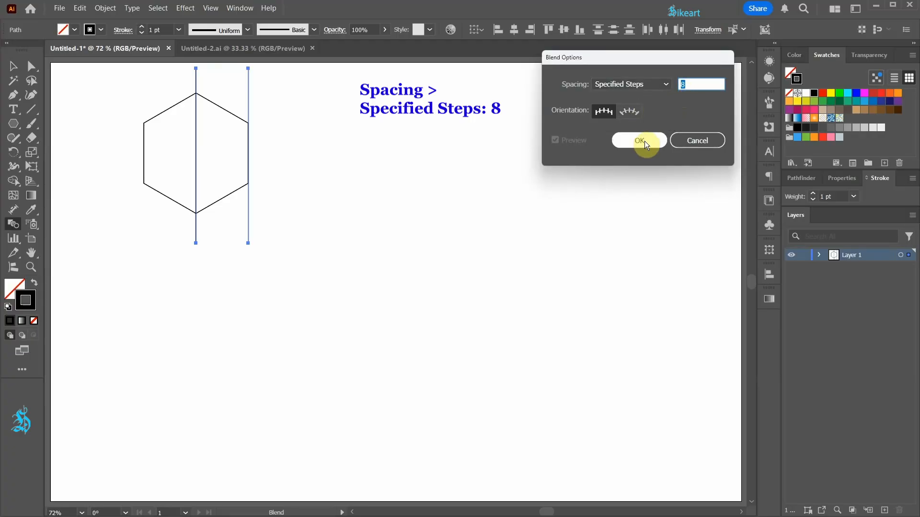
left_click(638, 140)
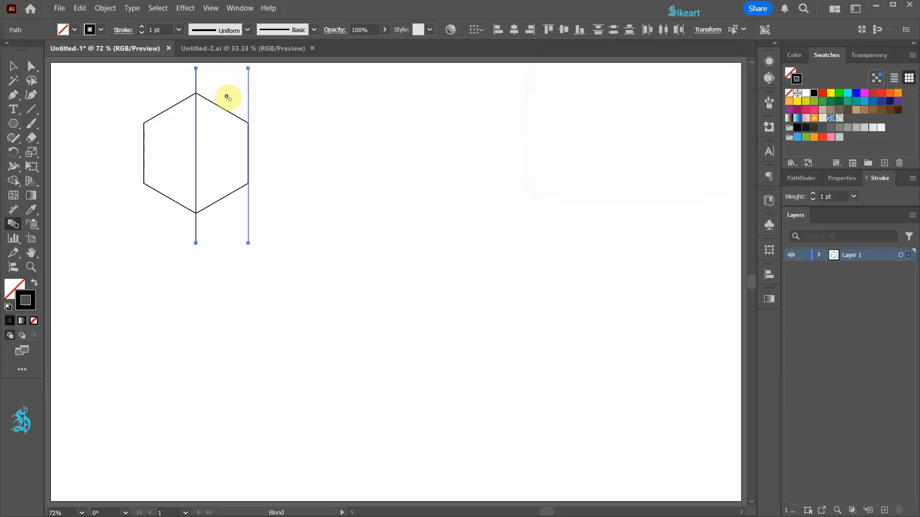
left_click(195, 77)
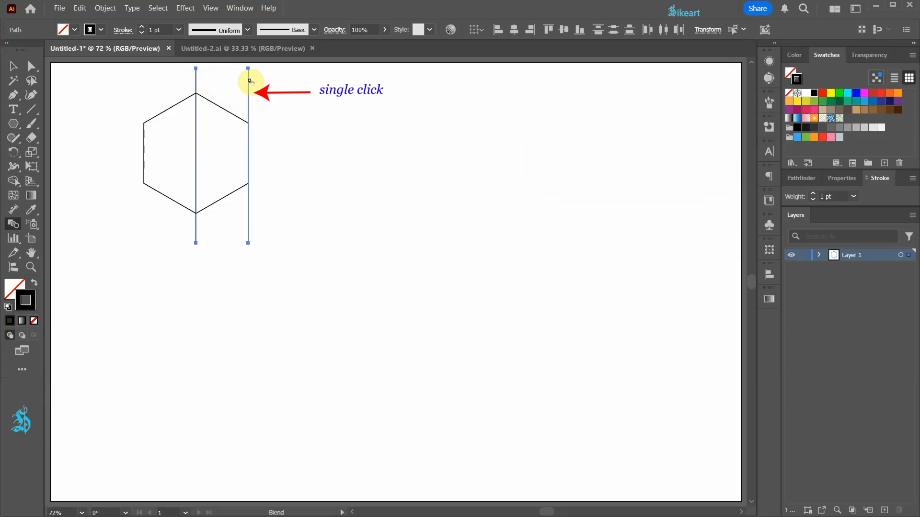
left_click(247, 81)
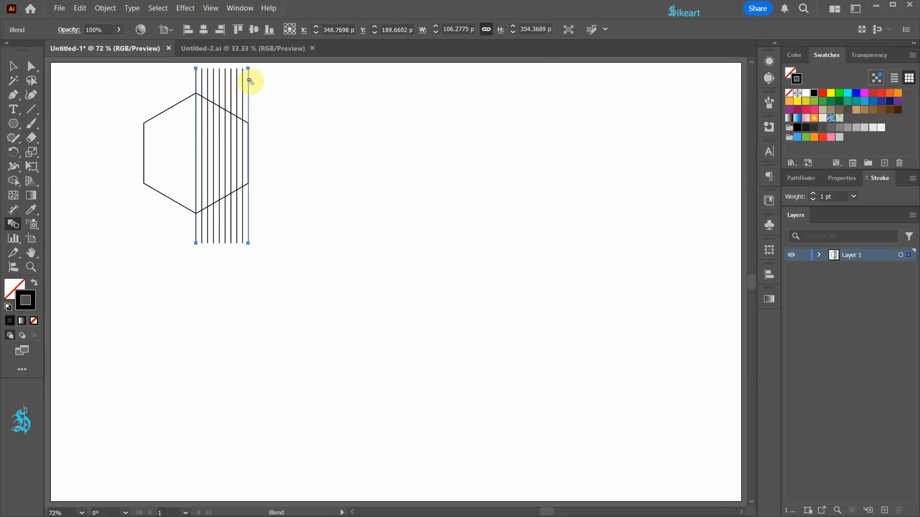
mouse_move(257, 113)
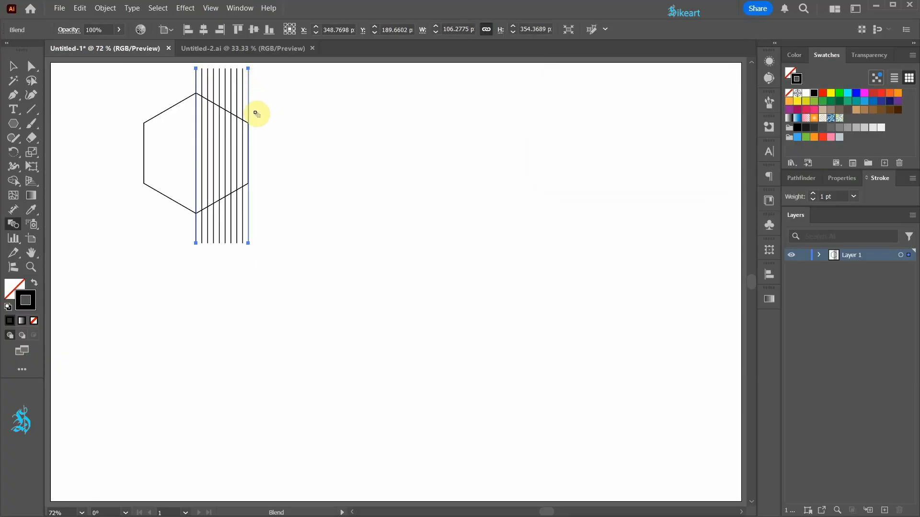
key("ctrl+2")
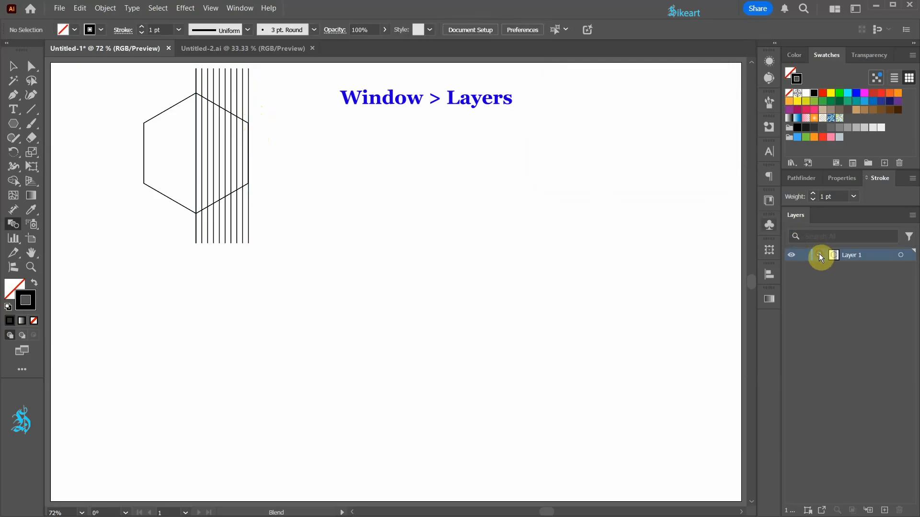
Step: Draw two Pen-tool diagonals from the left corners to the opposite right corners, crossing at centre
left_click(820, 255)
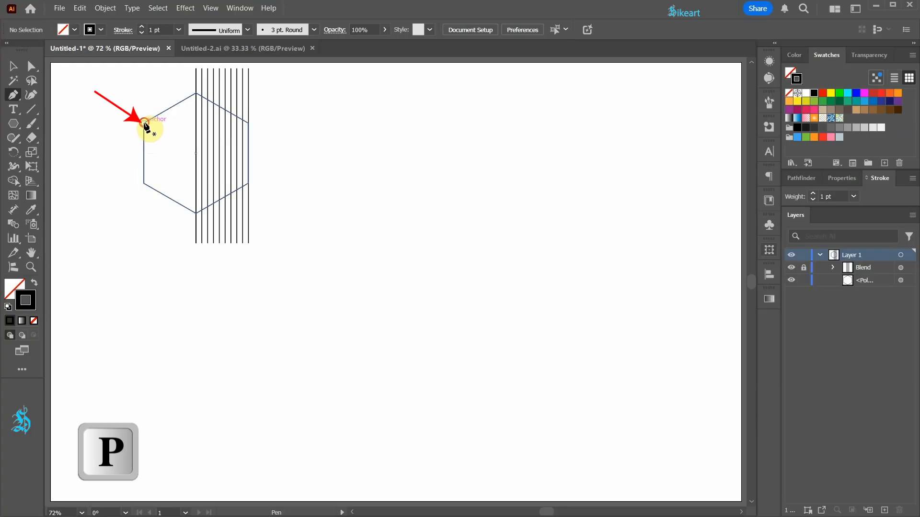
left_click(249, 187)
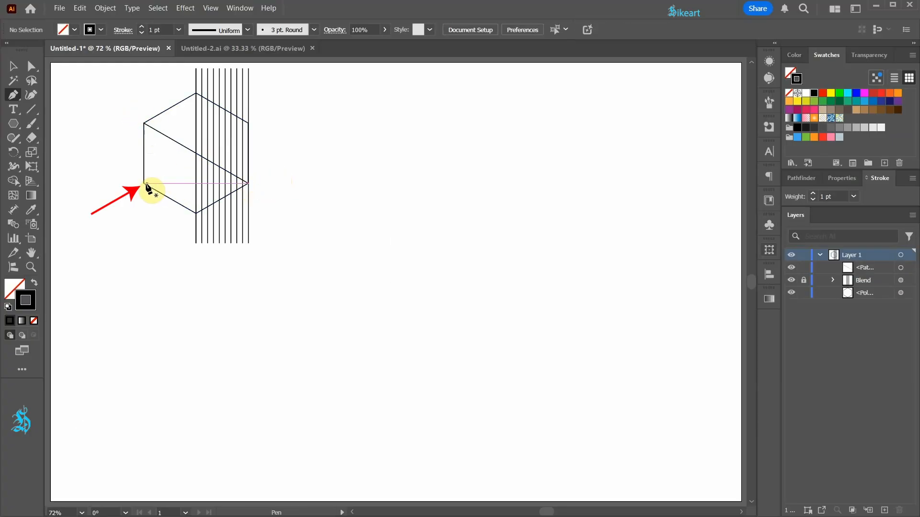
left_click(247, 129)
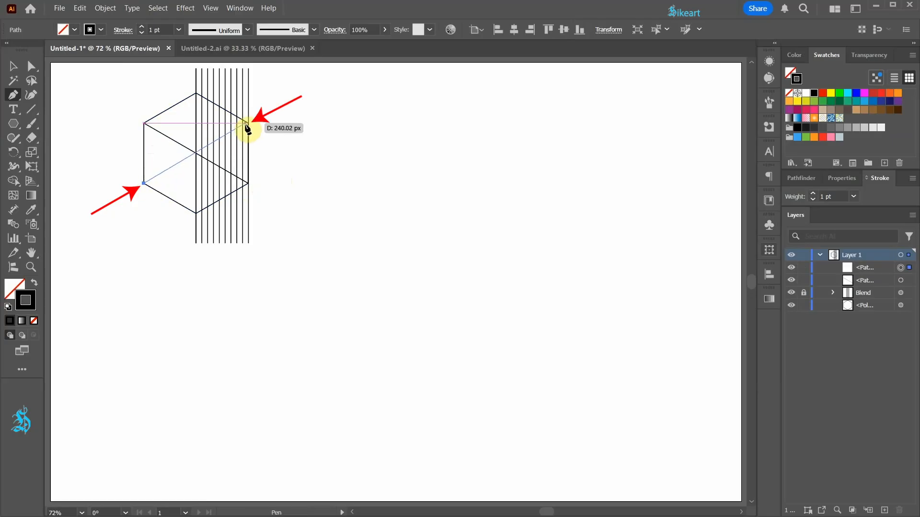
key("v")
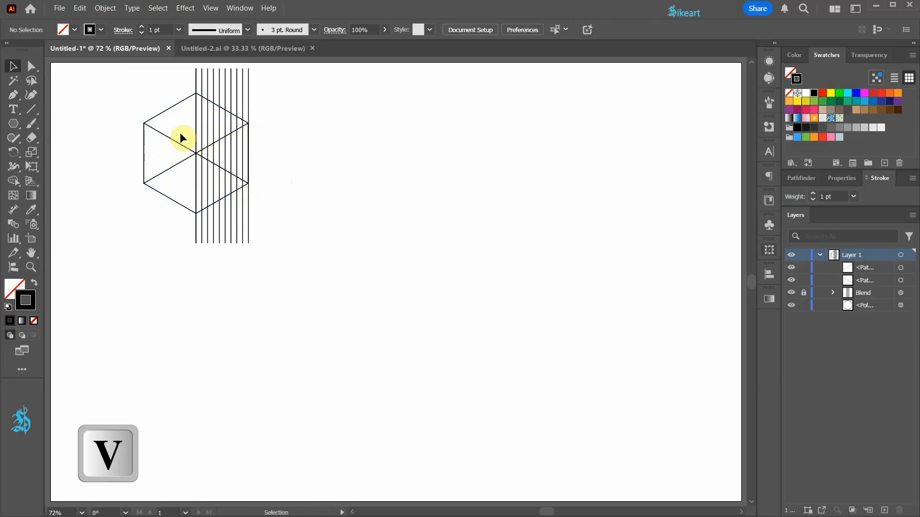
left_click(170, 176)
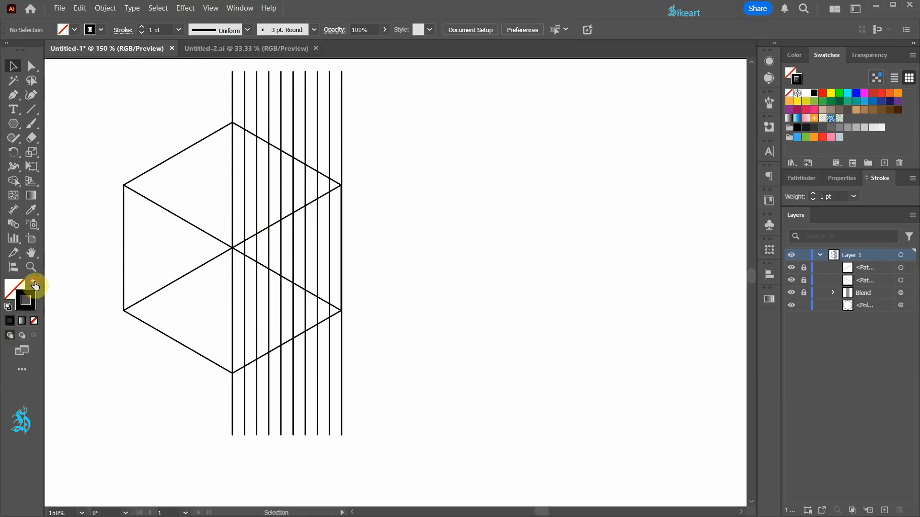
Step: Swap to fill-only, pick orange FFA556, and draw a rectangle over the vertical lines
left_click(12, 288)
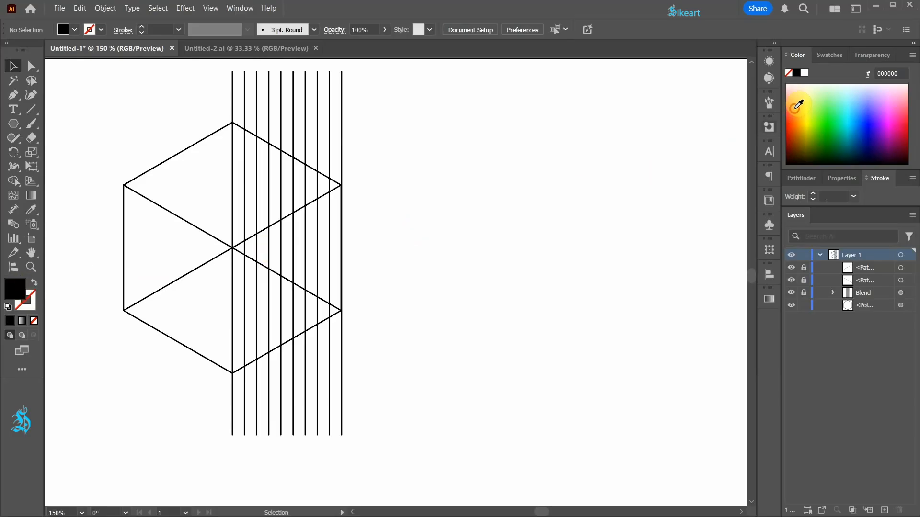
left_click(796, 104)
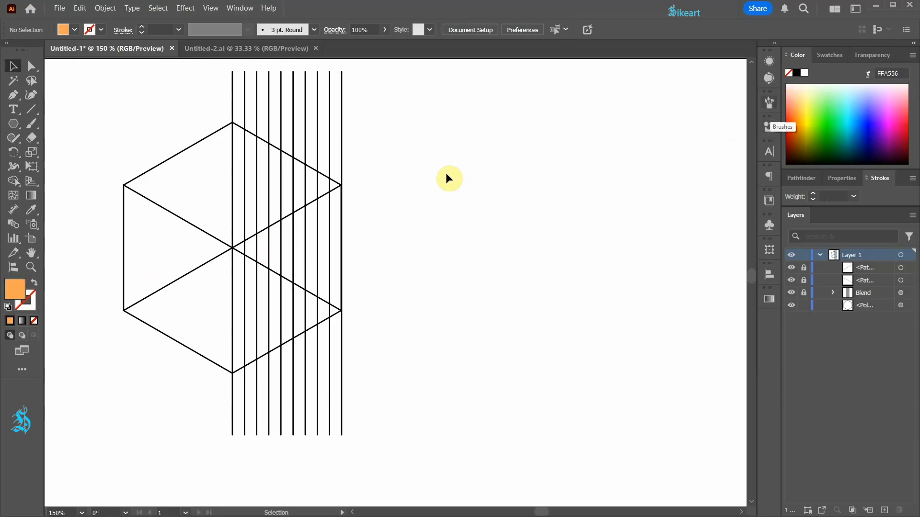
key("m")
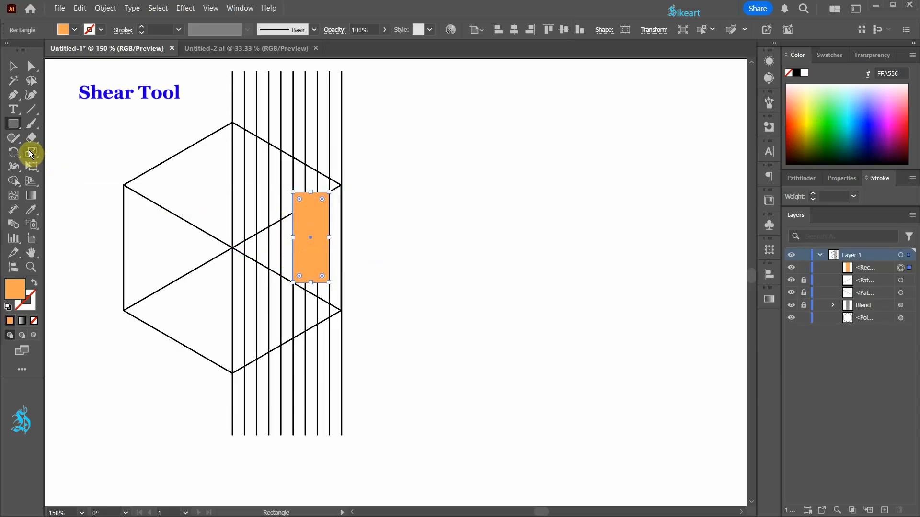
Step: Shear the orange rectangle 45° along the vertical axis into a parallelogram
left_click(32, 165)
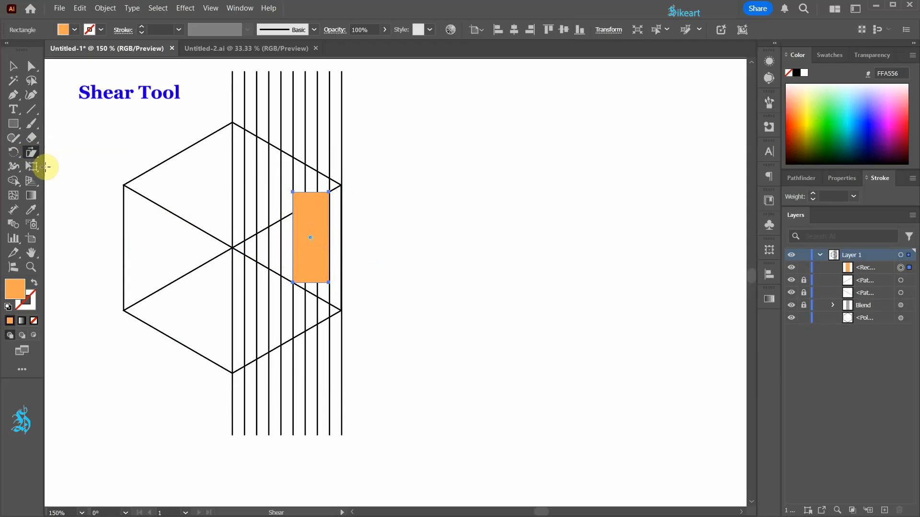
double_click(32, 153)
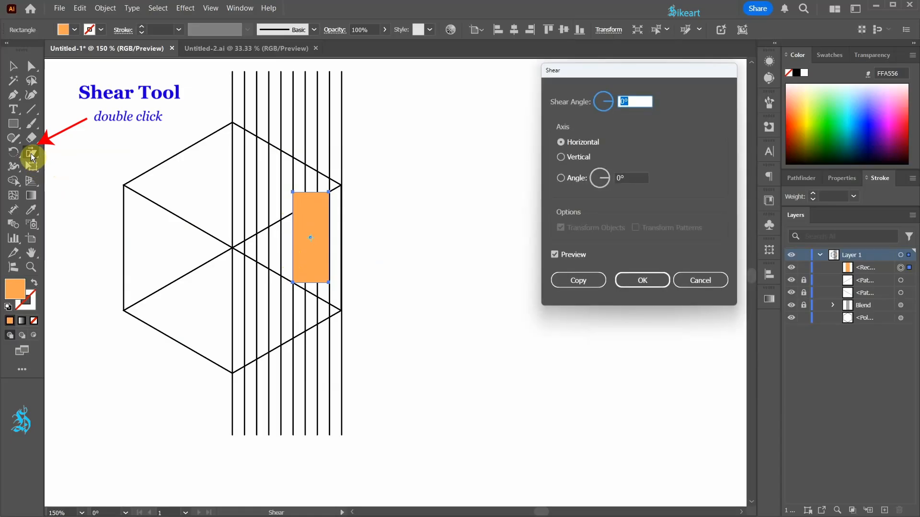
mouse_move(548, 160)
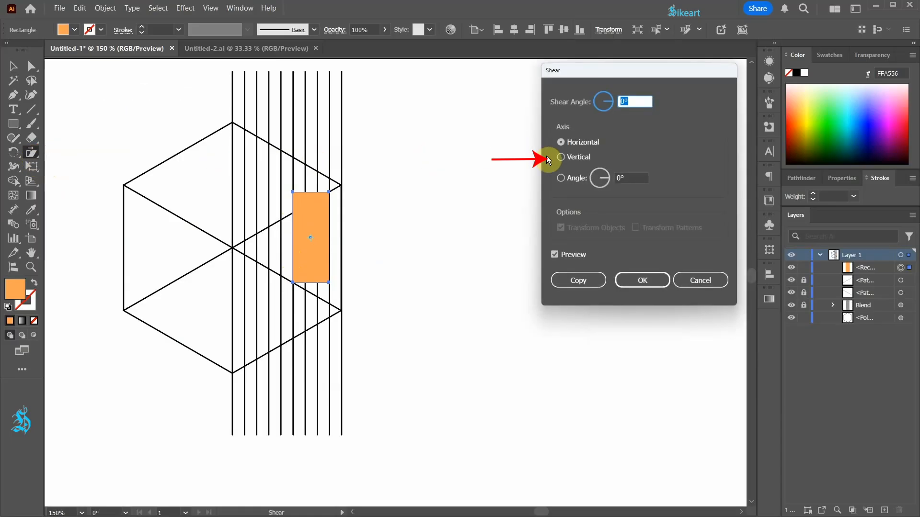
left_click(560, 157)
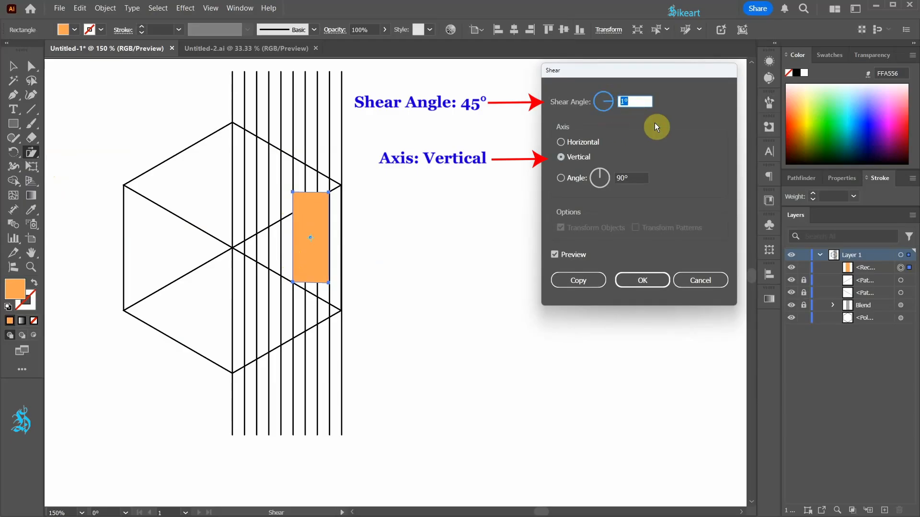
type("45")
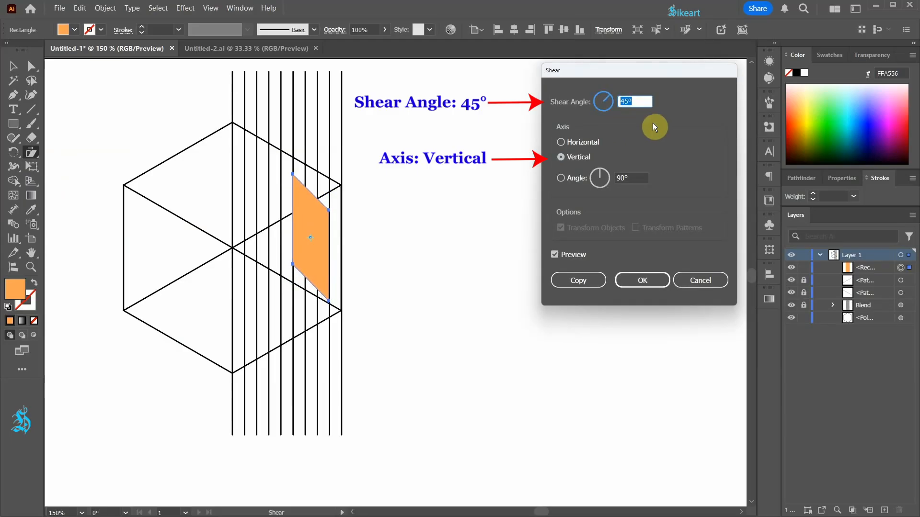
left_click(641, 279)
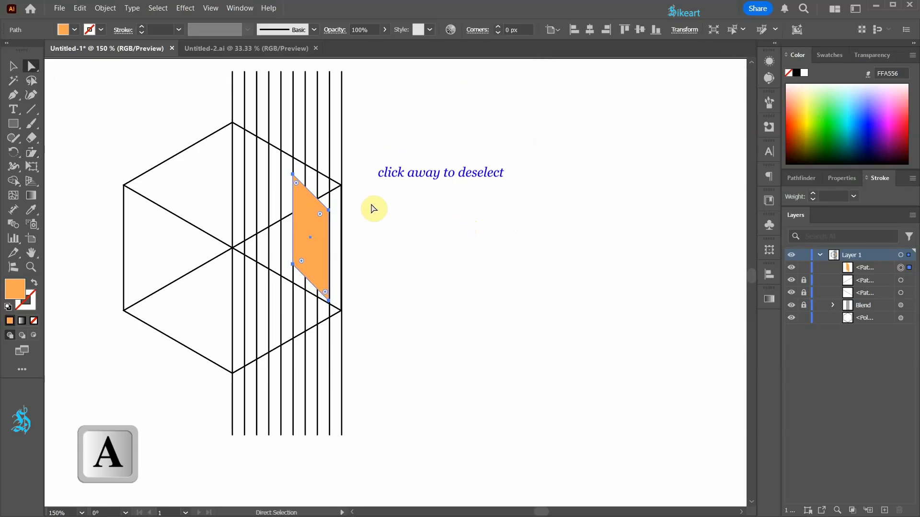
Step: Round the parallelogram into a leaf, Alt-drag a copy to its left, and select both leaves
left_click(320, 214)
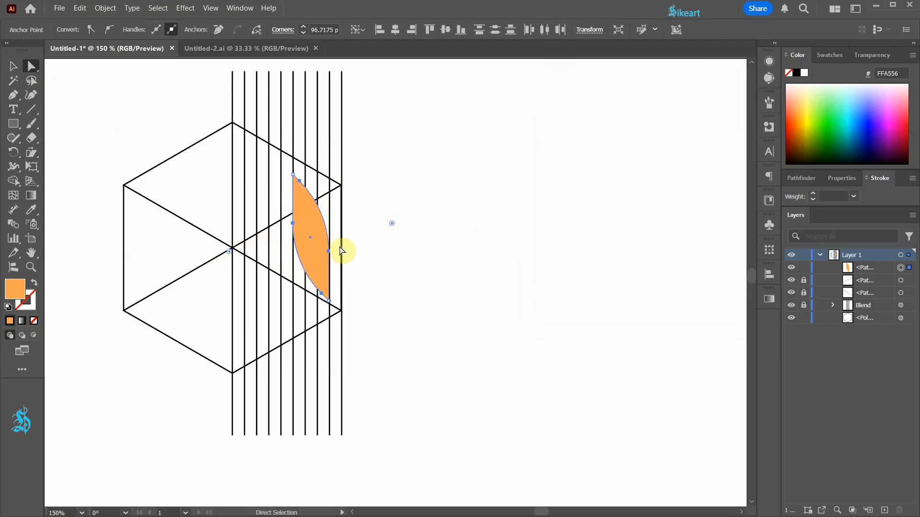
key("v")
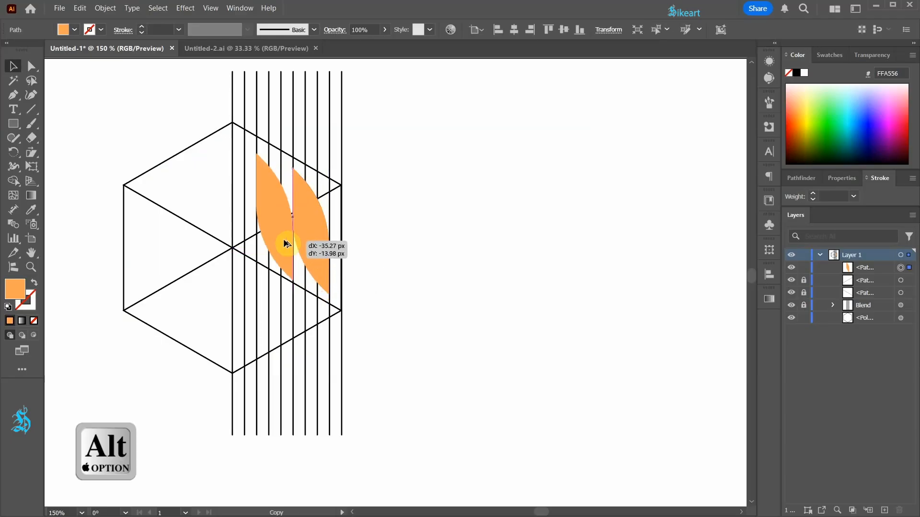
left_click_drag(292, 213, 263, 202)
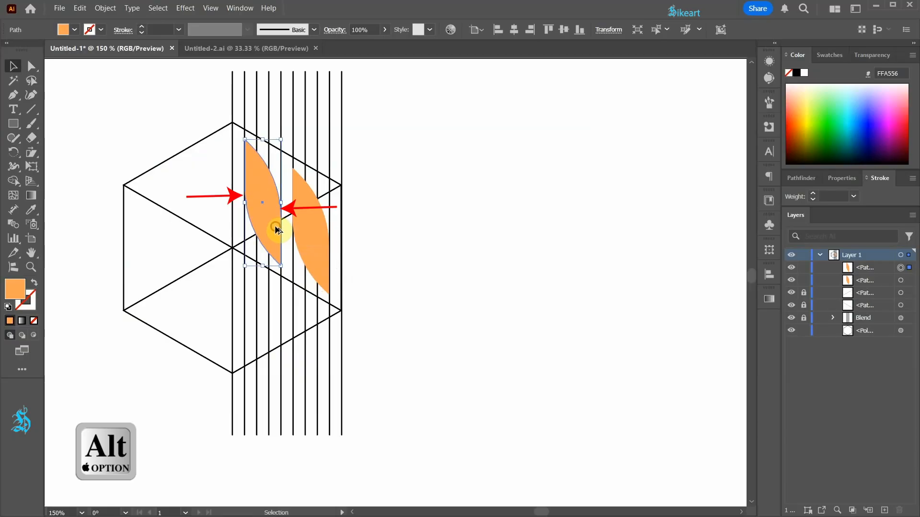
left_click(337, 219)
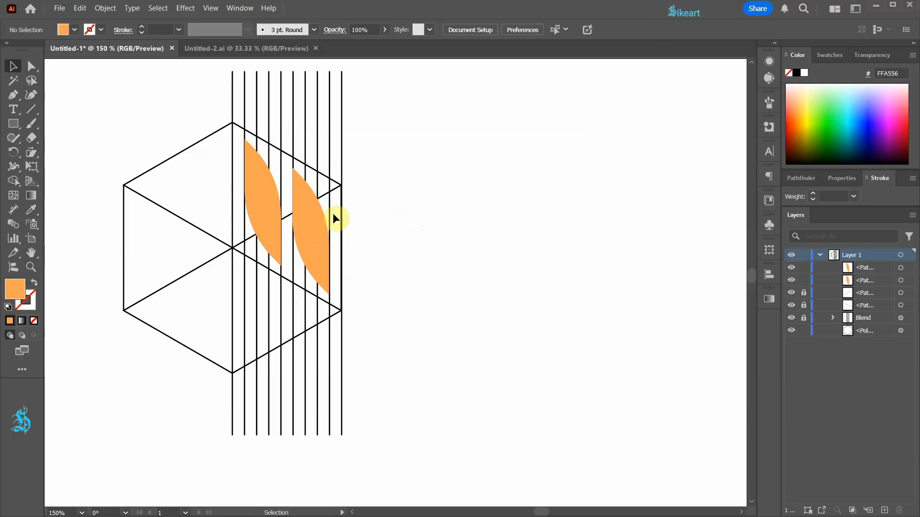
left_click(266, 180)
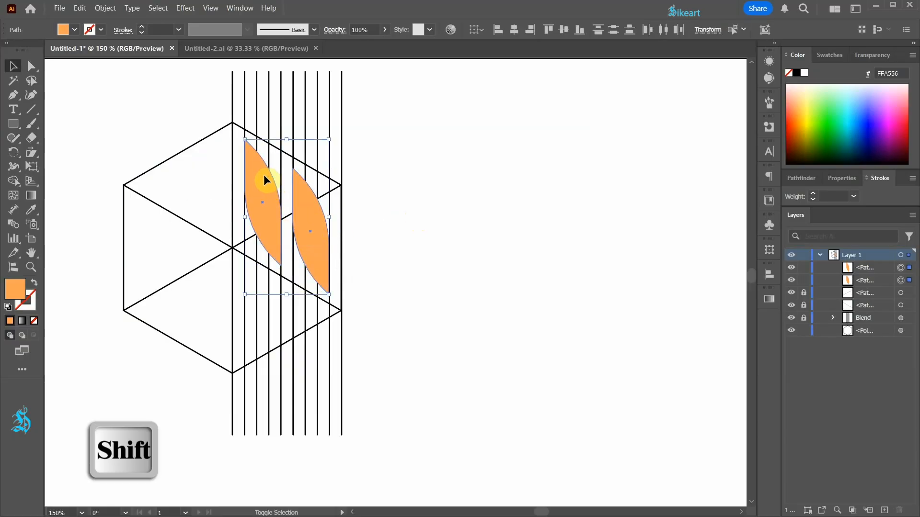
Step: Rotate-copy the leaf pair 120° about the hexagon centre and repeat with Ctrl+D
key("r")
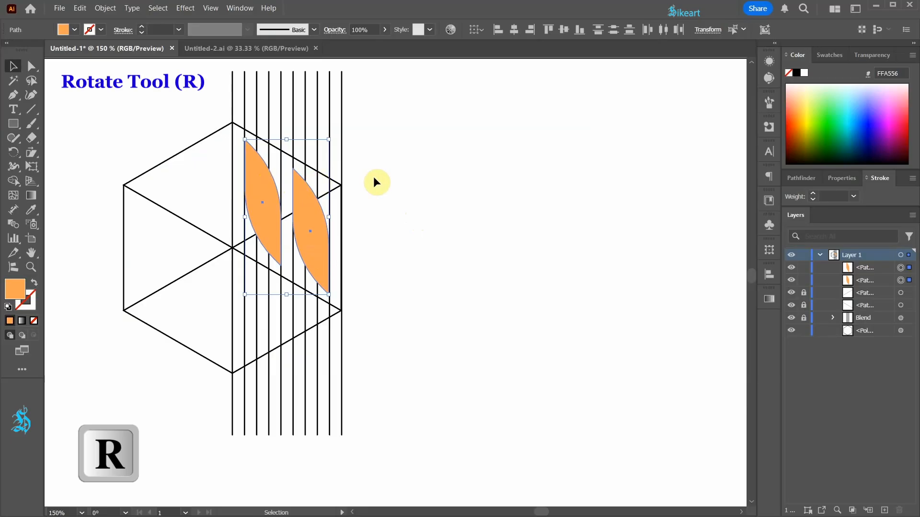
key("r")
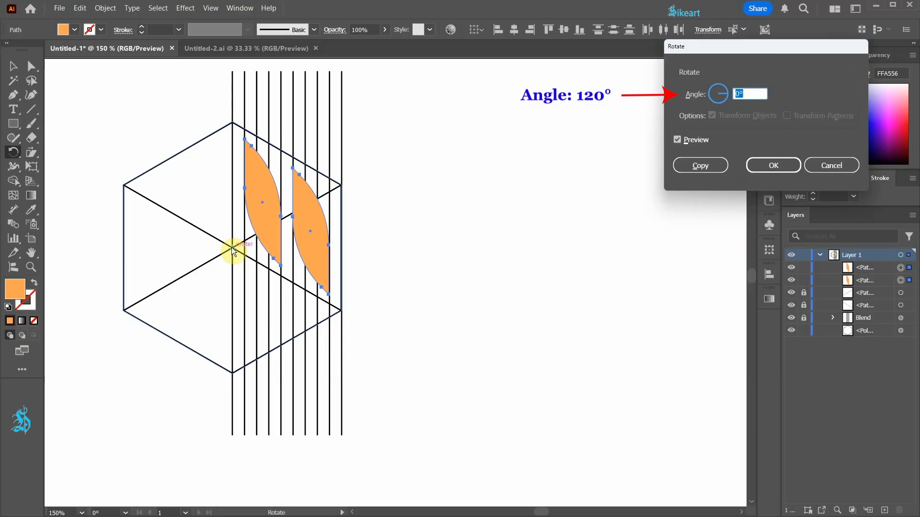
type("12")
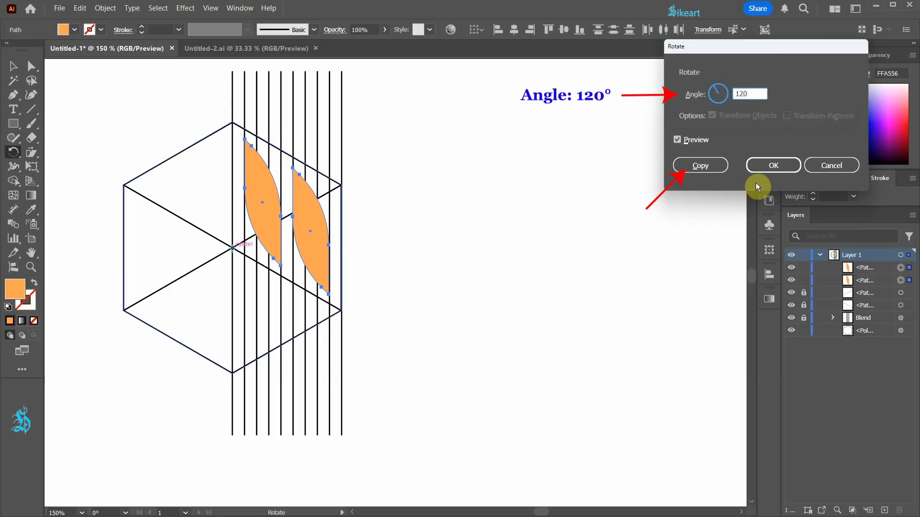
left_click(699, 165)
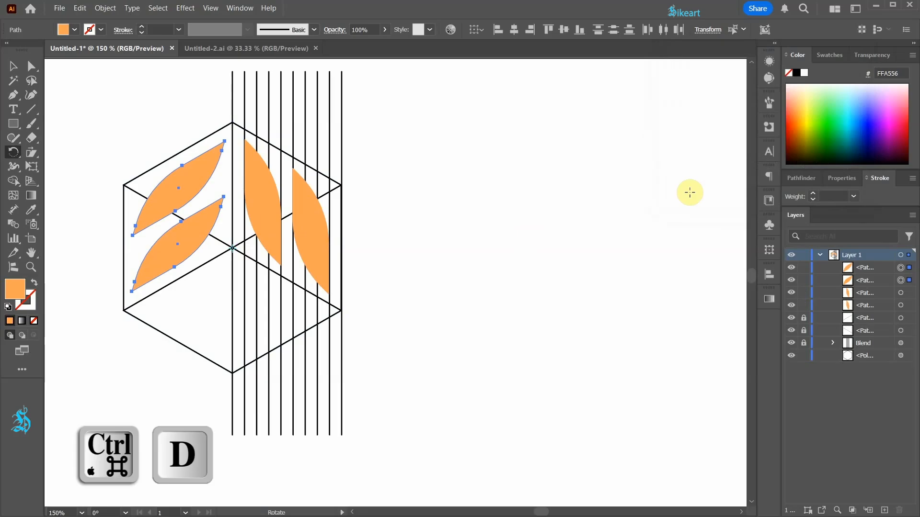
key("Ctrl+D")
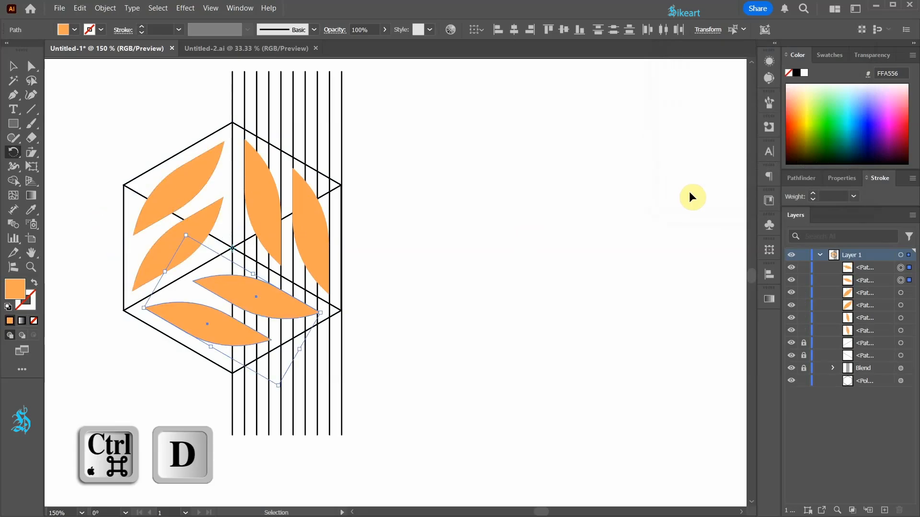
key("Ctrl+D")
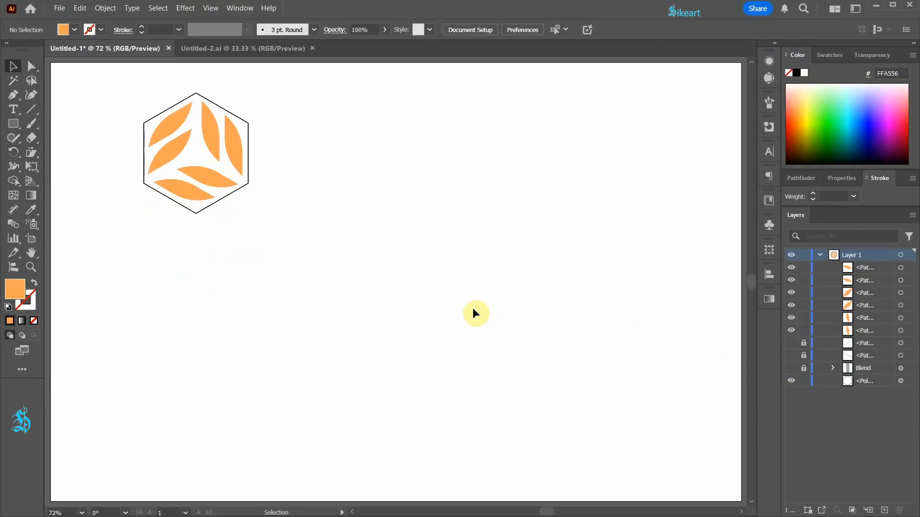
Step: Rotate-copy the whole leafy hexagon 120° about its bottom corner to build the tile cluster
left_click(196, 153)
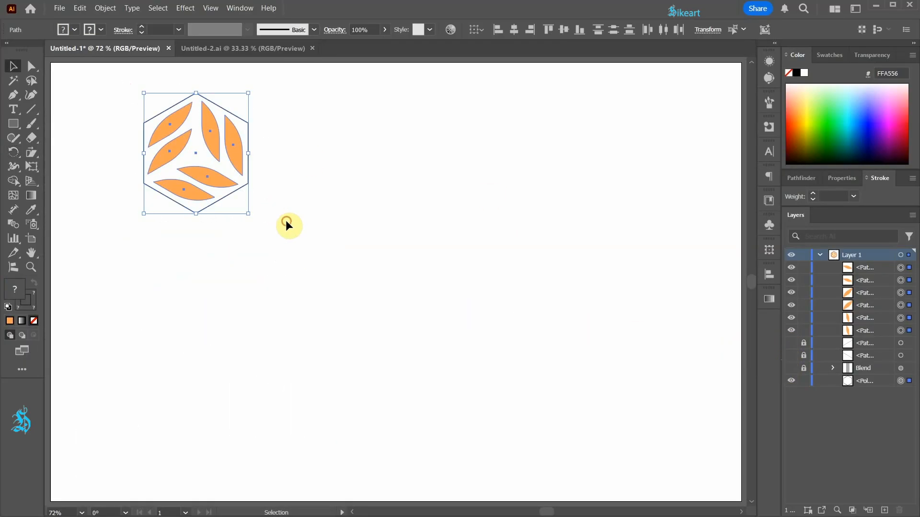
key("r")
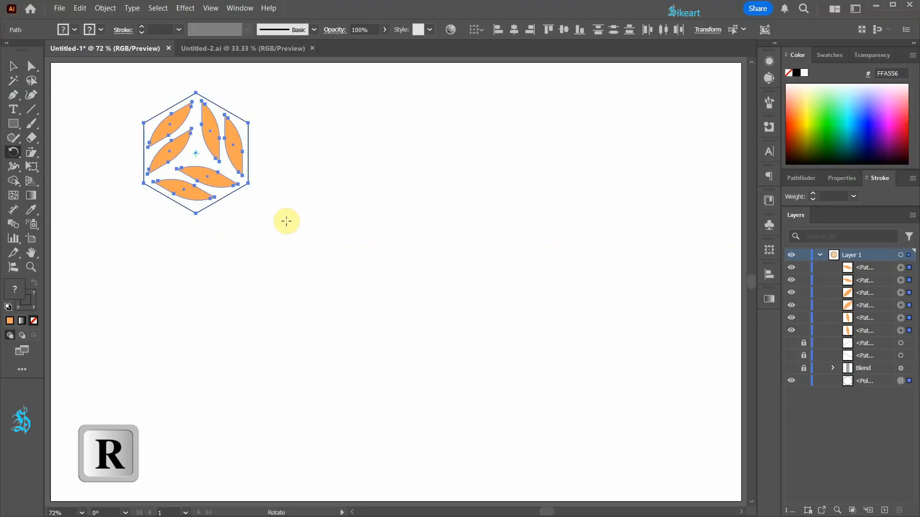
key("alt")
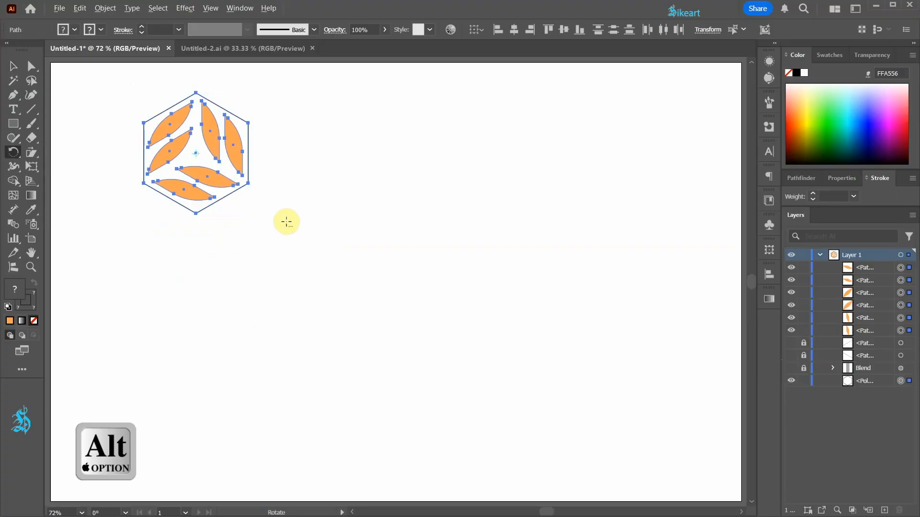
mouse_move(196, 214)
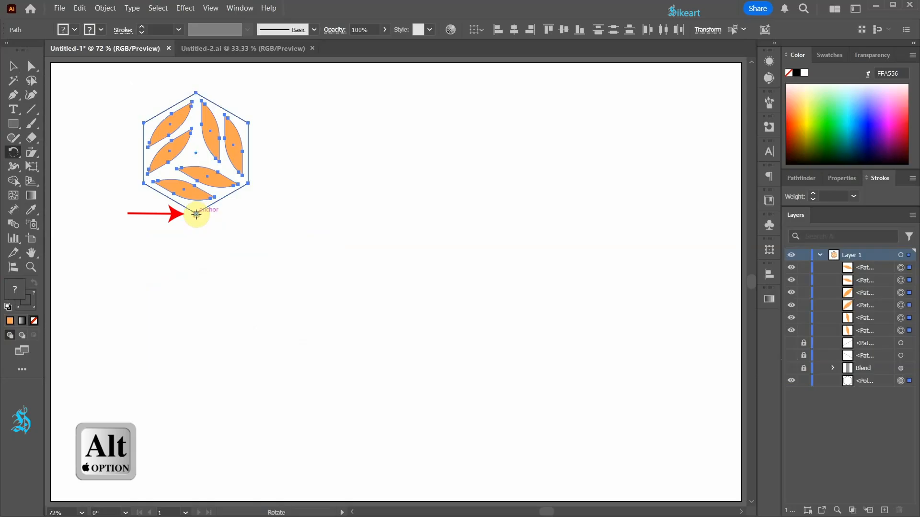
left_click(196, 216)
type("120")
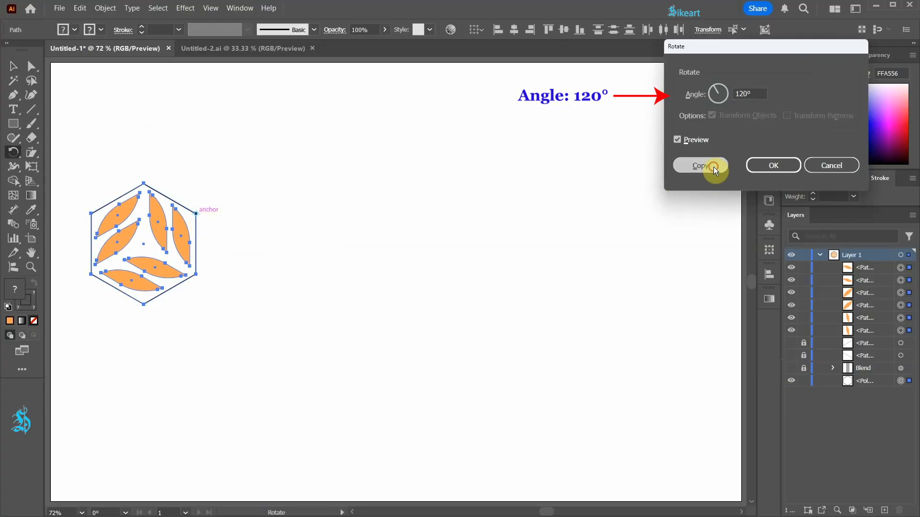
left_click(698, 165)
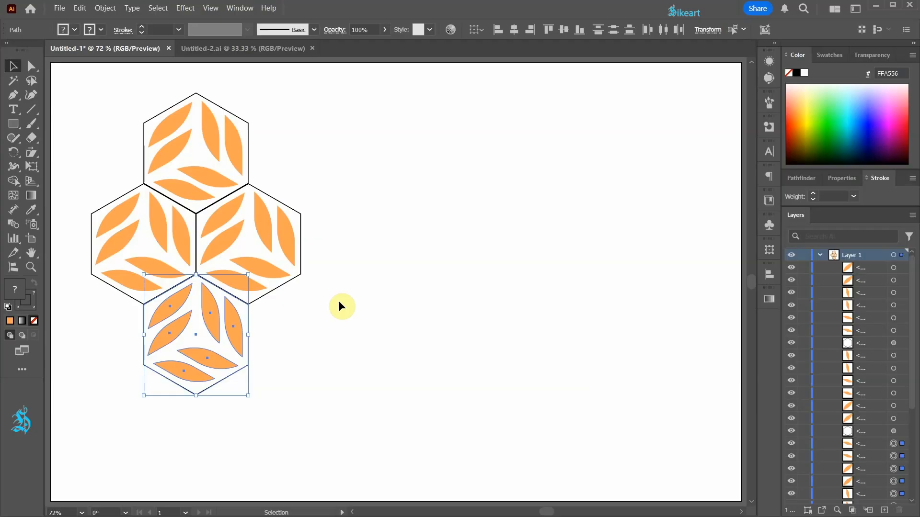
key("o")
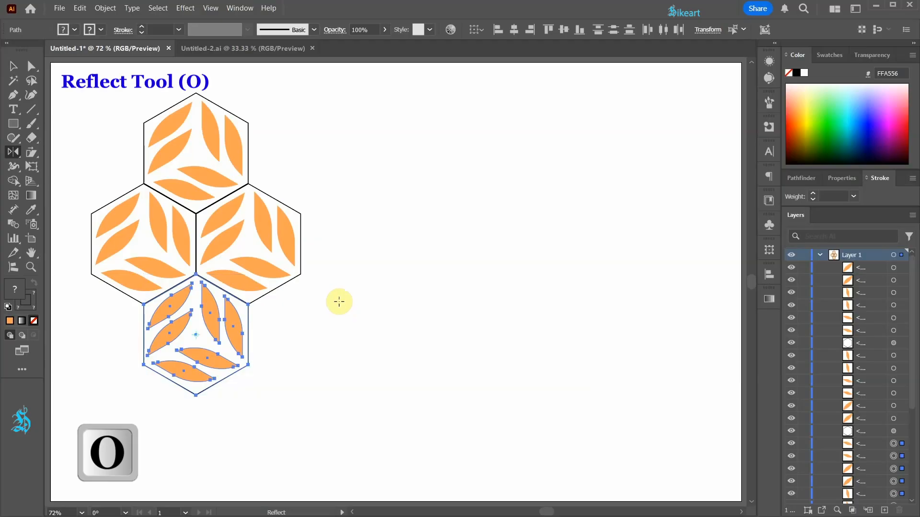
Step: Reflect the bottom tile across the horizontal axis and confirm
key("Enter")
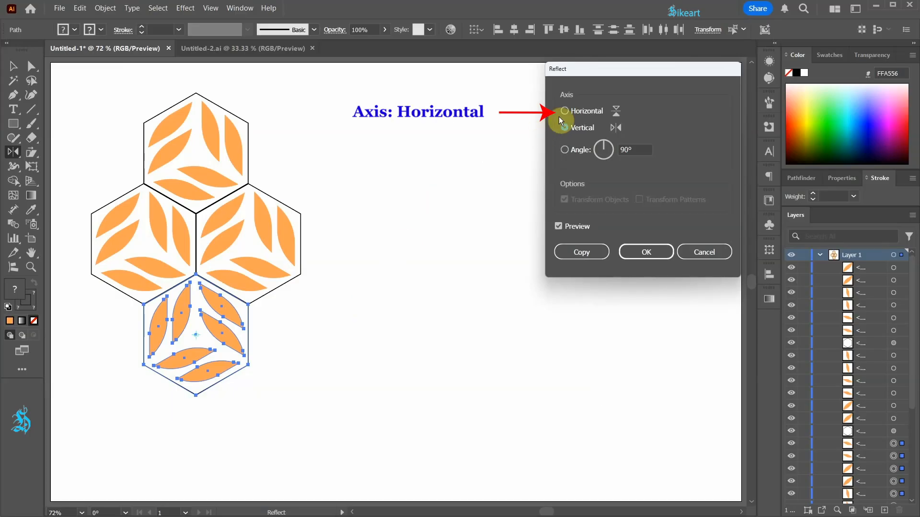
left_click(645, 252)
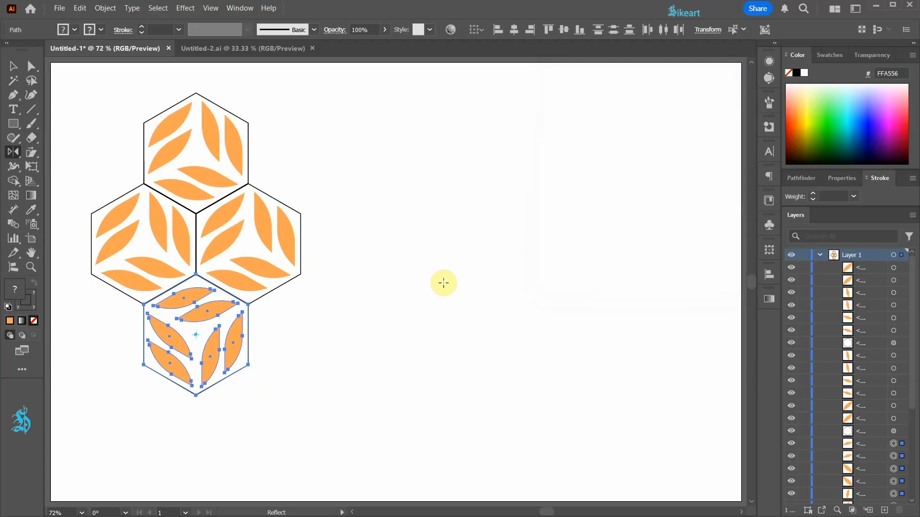
key("v")
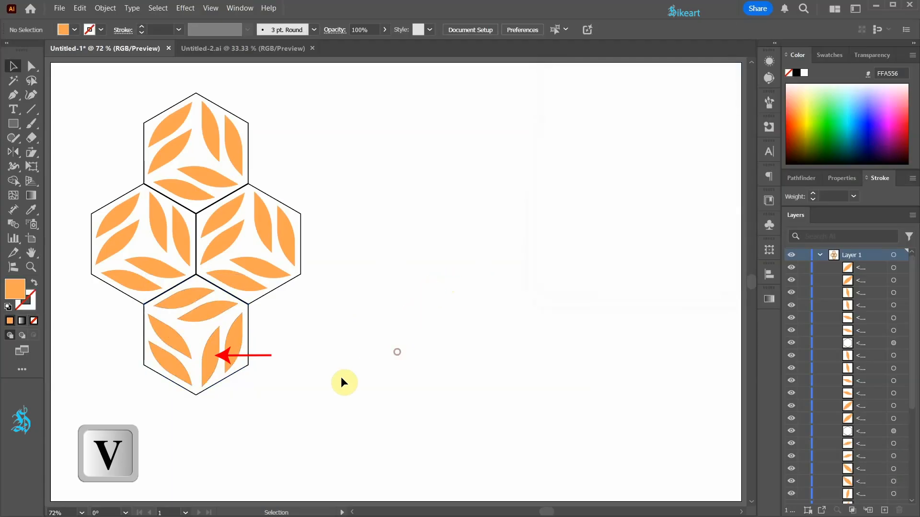
mouse_move(128, 334)
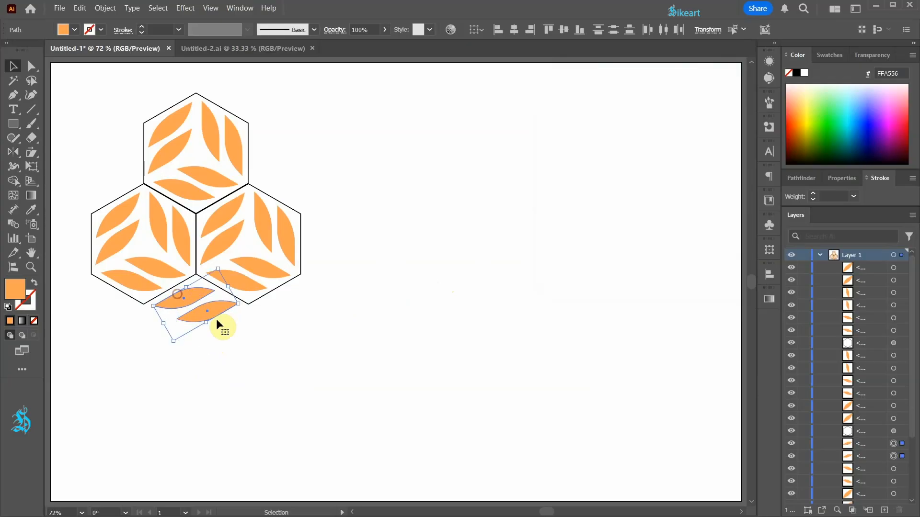
Step: Rotate copies of the leaf pair 120° about the cluster centre and repeat to edge all sides
key("r")
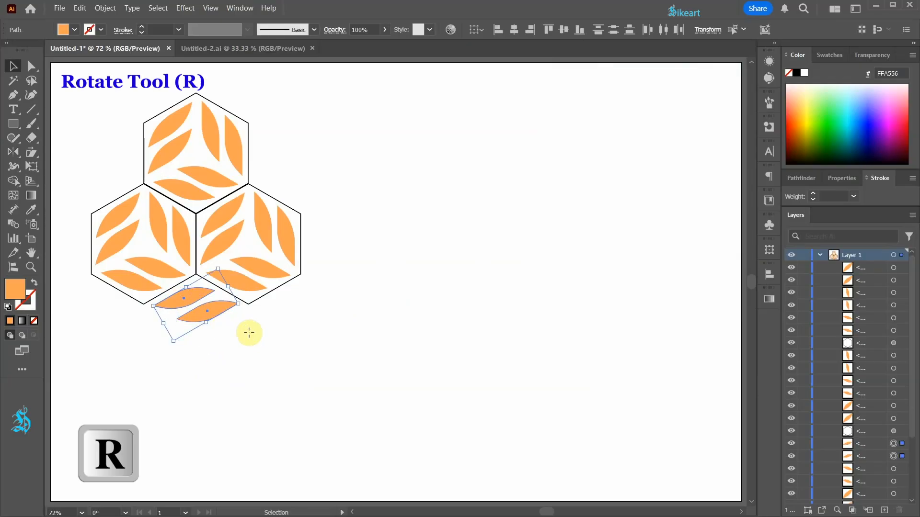
key("r")
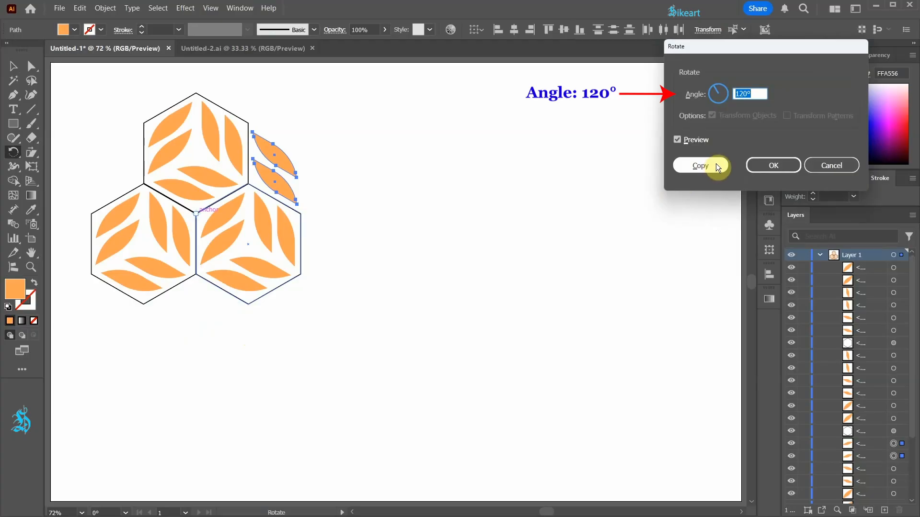
left_click(700, 166)
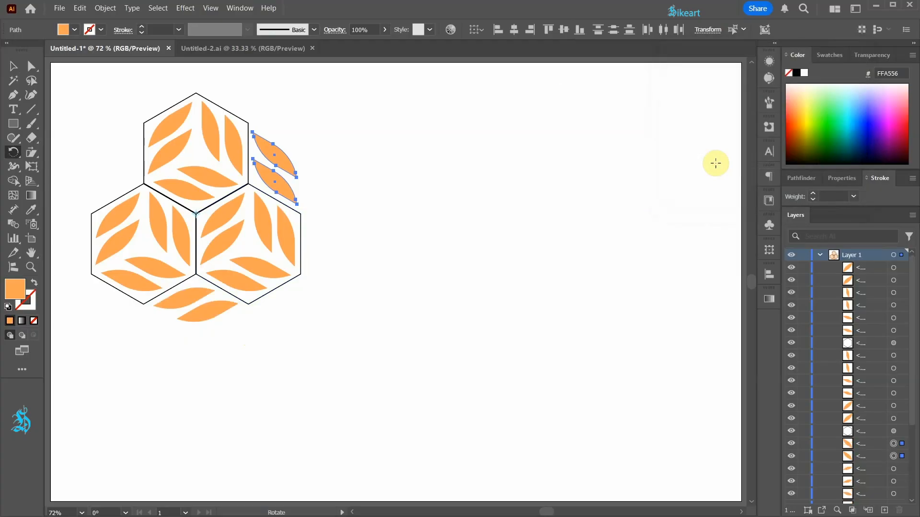
key("ctrl+d")
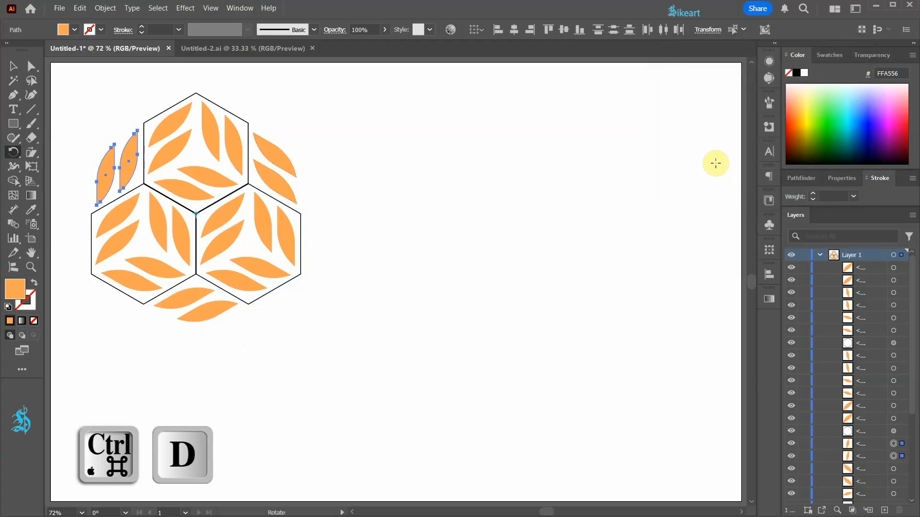
key("v")
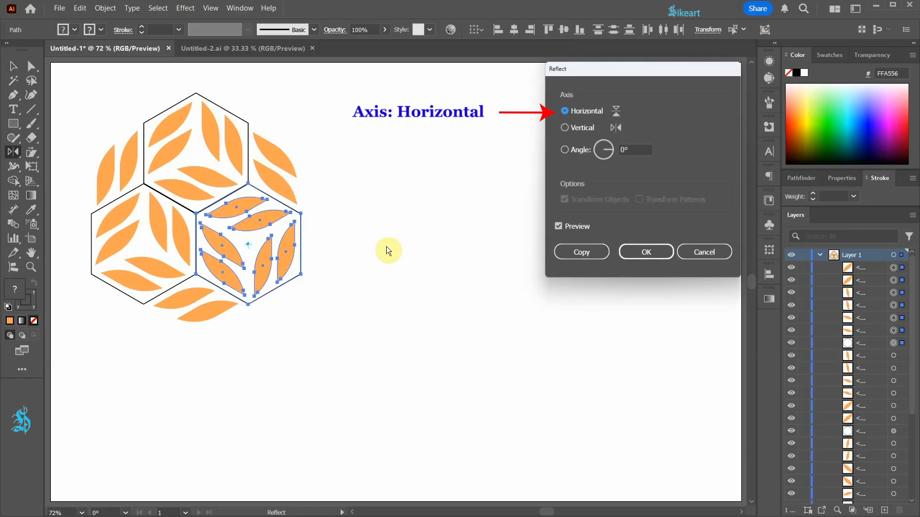
Step: Confirm the horizontal mirror, then delete the three hexagon outlines leaving only the orange leaves
left_click(645, 252)
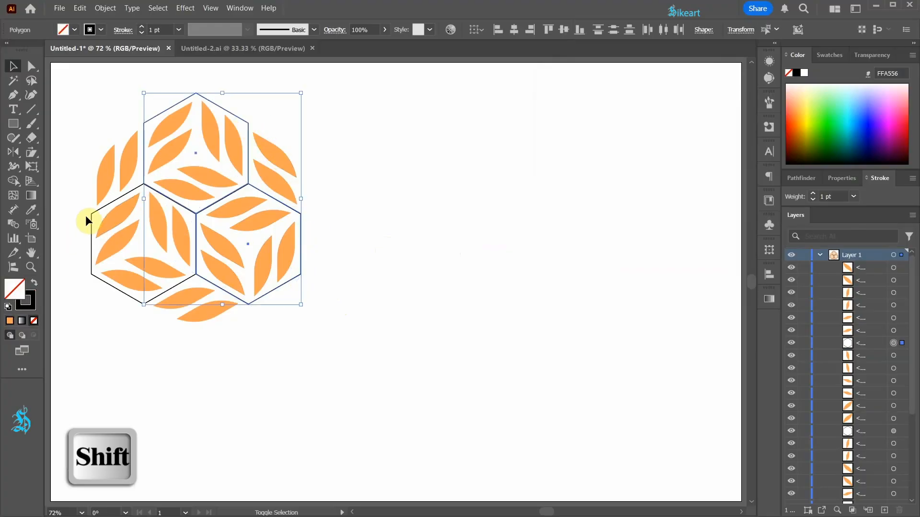
key("Delete")
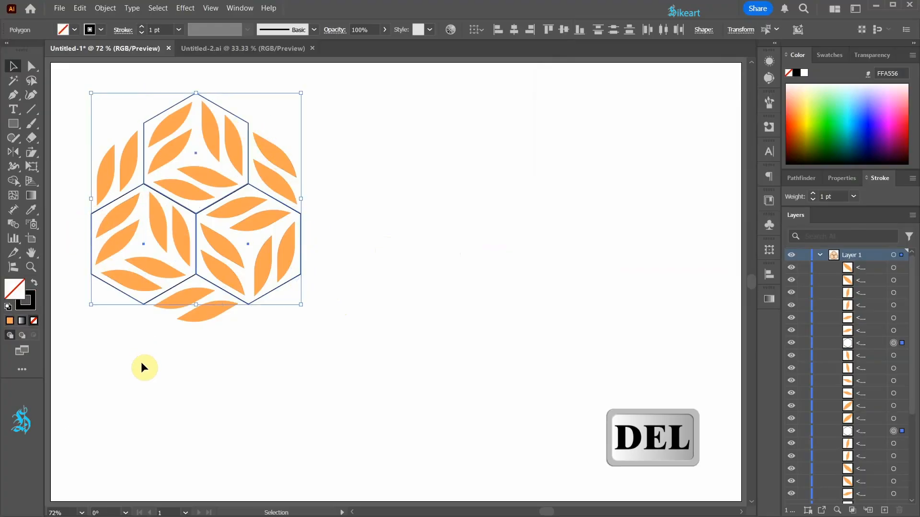
key("delete")
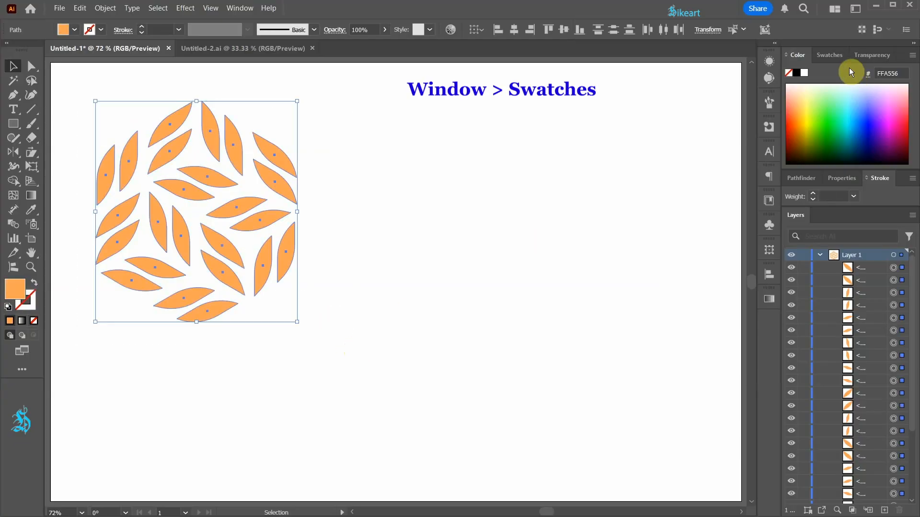
Step: Show the Swatches panel for the leaf cluster and start drawing the artboard rectangle
left_click(828, 55)
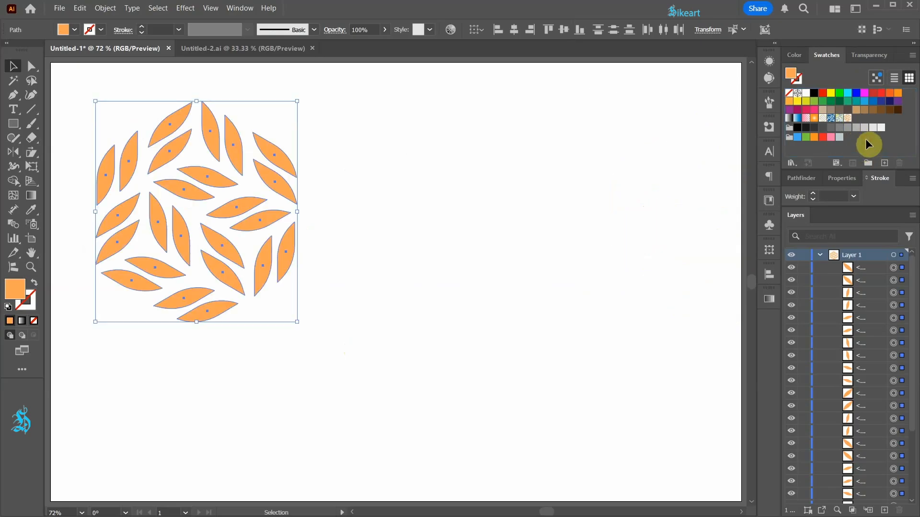
mouse_move(197, 167)
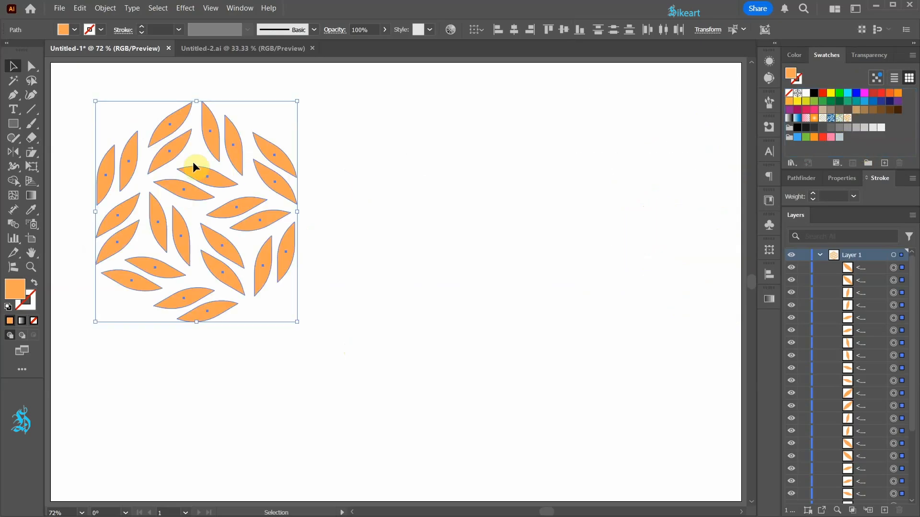
key("Delete")
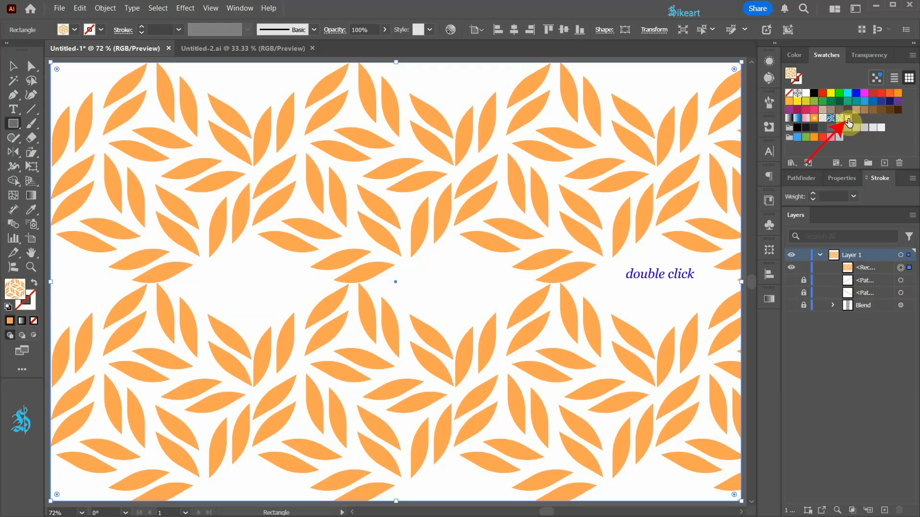
Step: Set the leaf pattern swatch to Brick by Row tiling with a 422 × 364 px tile and apply it
double_click(845, 125)
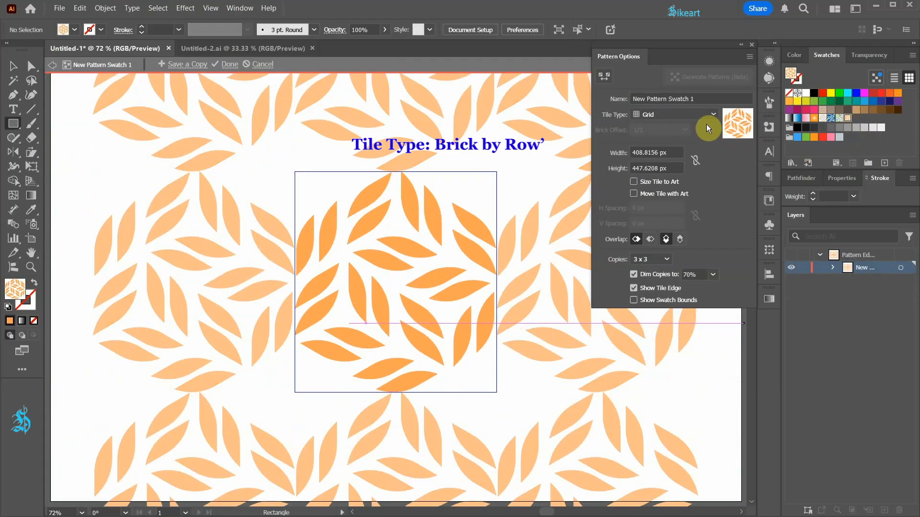
left_click(711, 114)
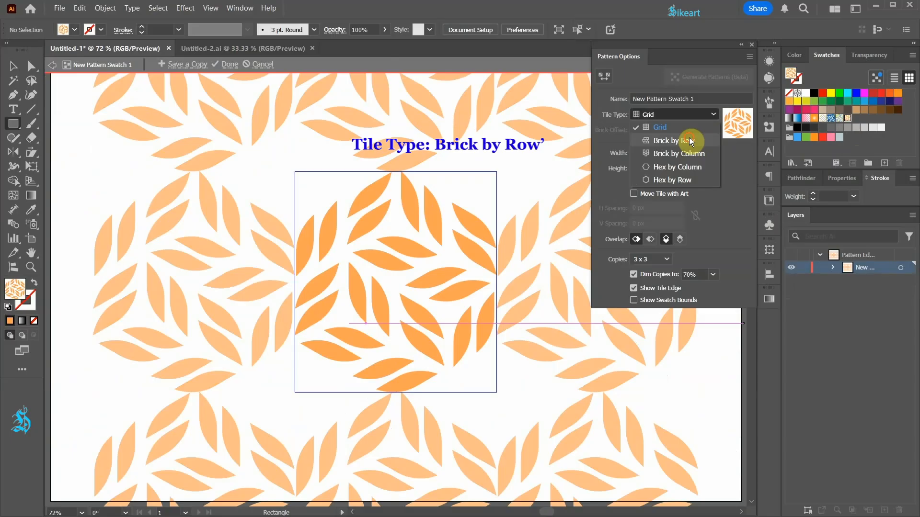
left_click(674, 140)
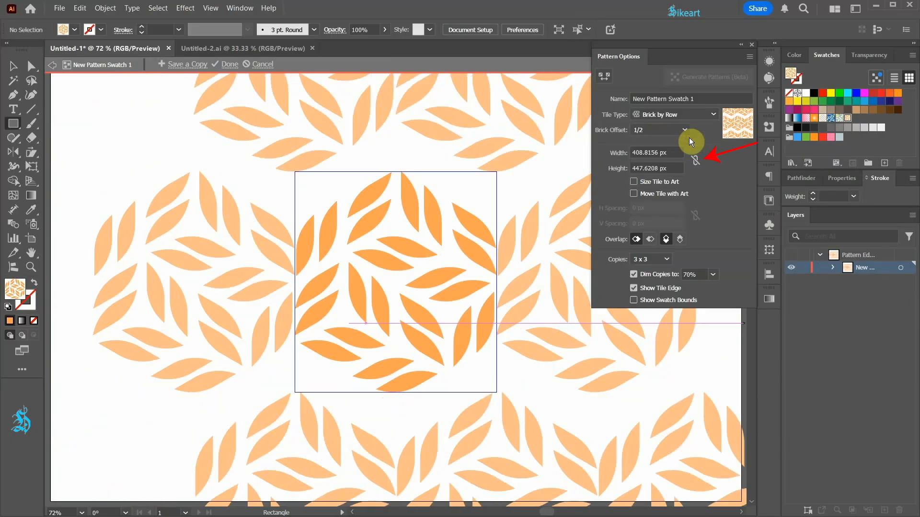
mouse_move(696, 161)
type("364")
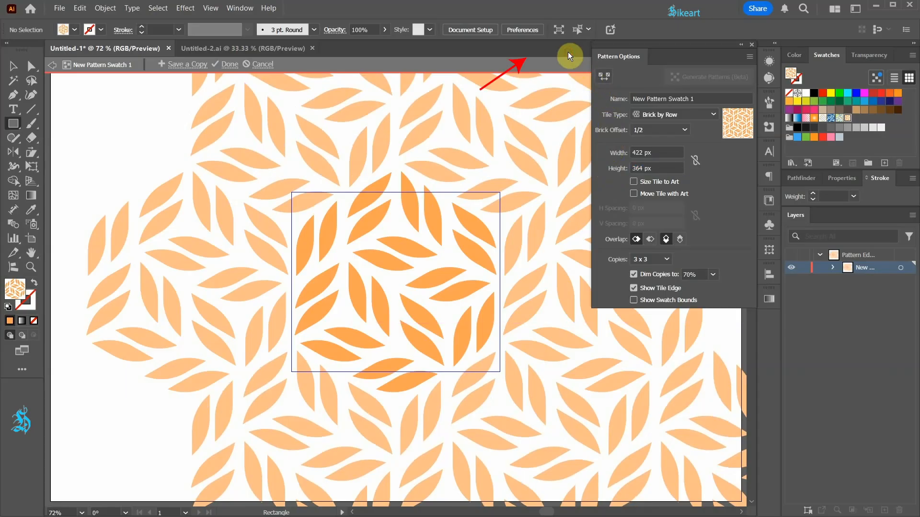
left_click(228, 64)
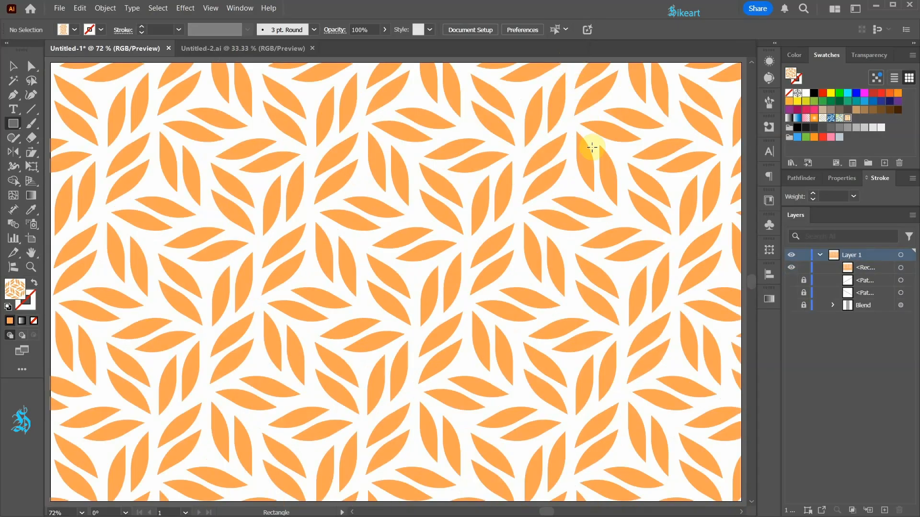
mouse_move(624, 192)
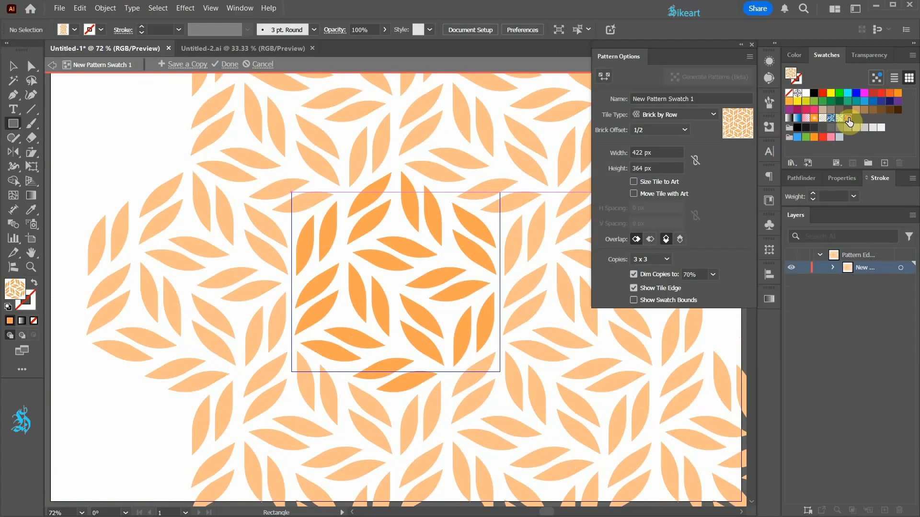
Step: Make all pattern leaves light gray, darken individual leaves, and apply the gray pattern
key("v")
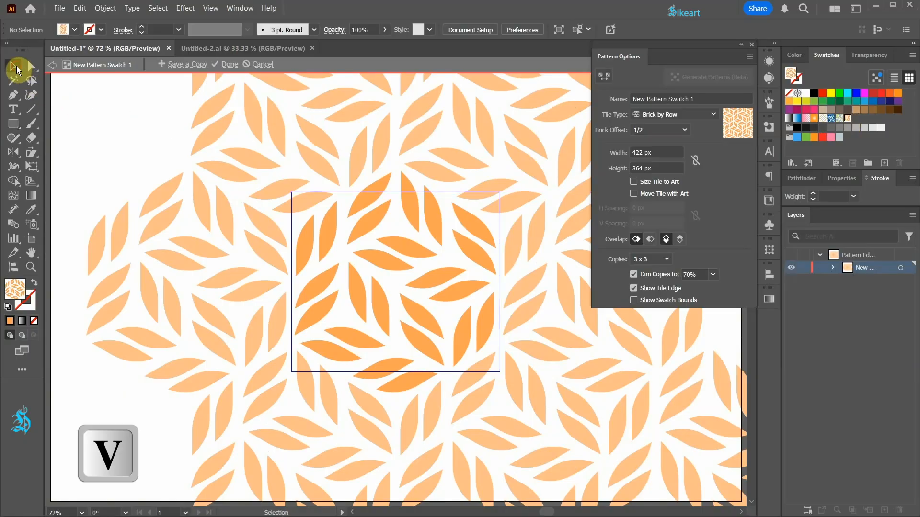
left_click(395, 282)
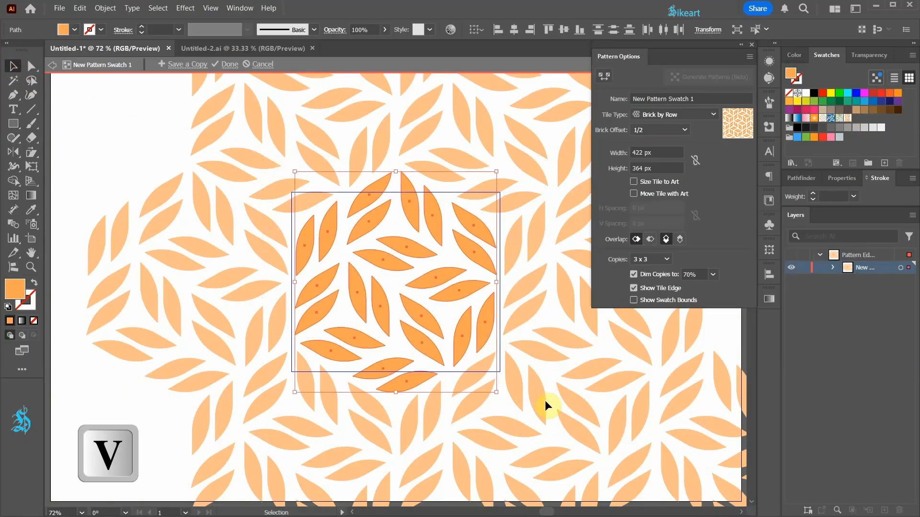
left_click(864, 129)
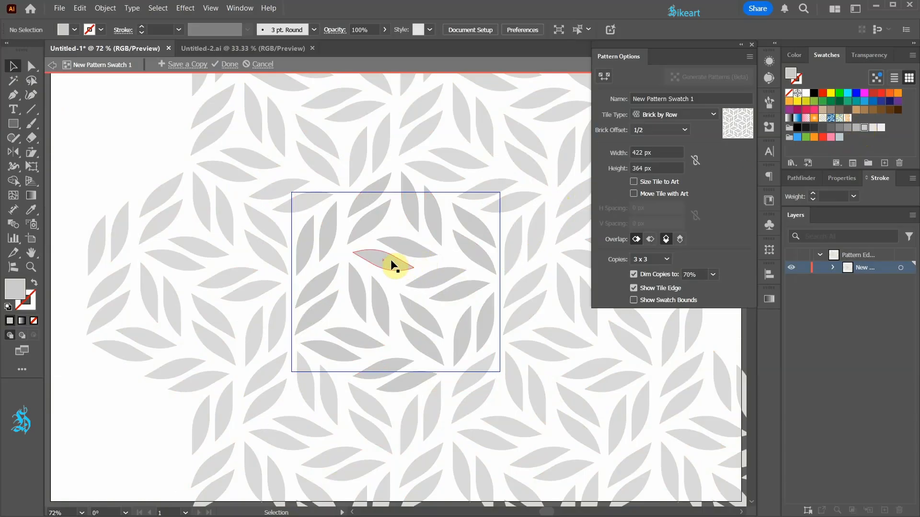
left_click(325, 317)
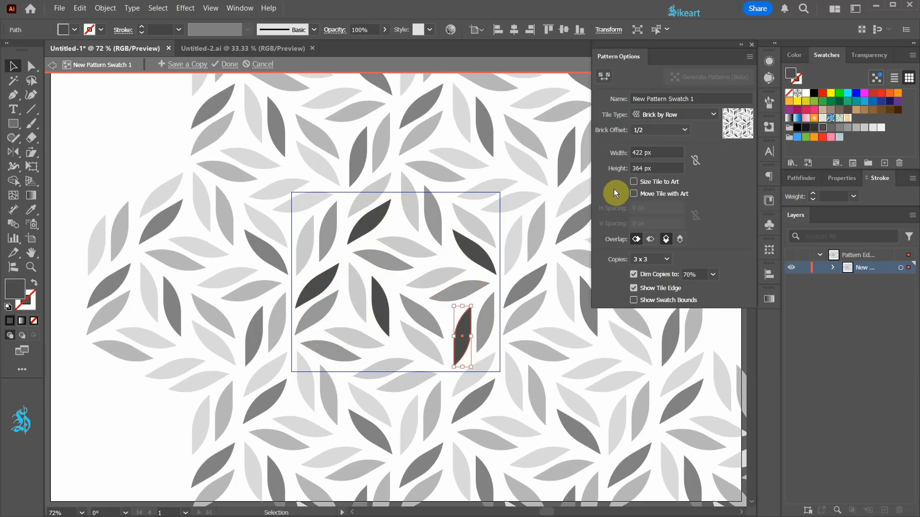
left_click(228, 64)
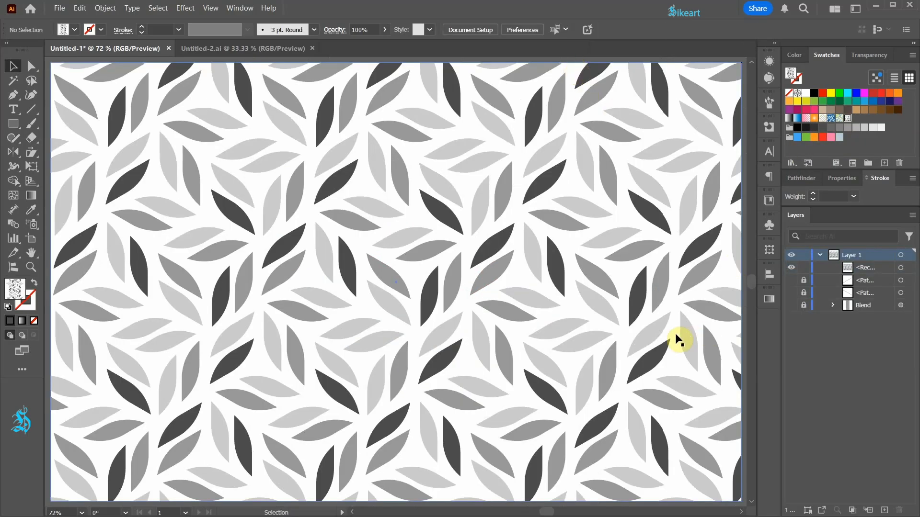
mouse_move(712, 448)
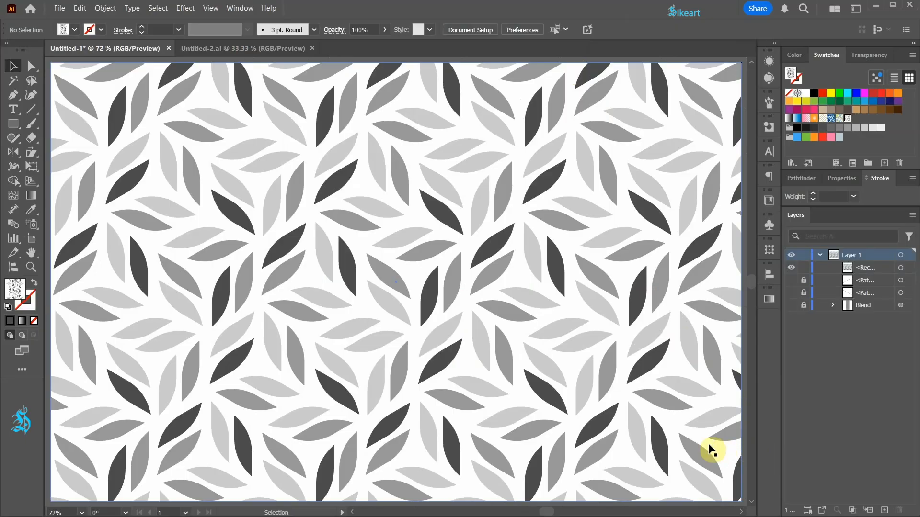
Step: Scale only the pattern fill of the rectangle uniformly to 107% without resizing the rectangle
left_click(501, 329)
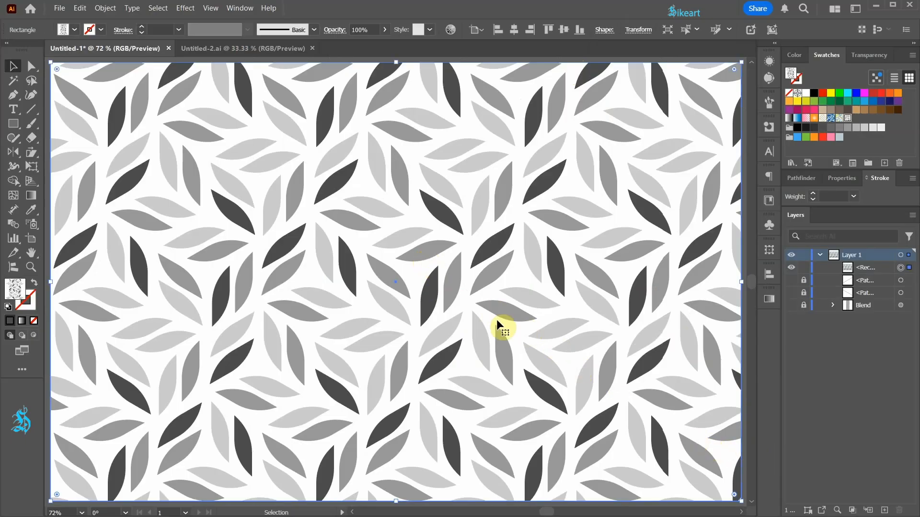
key("s")
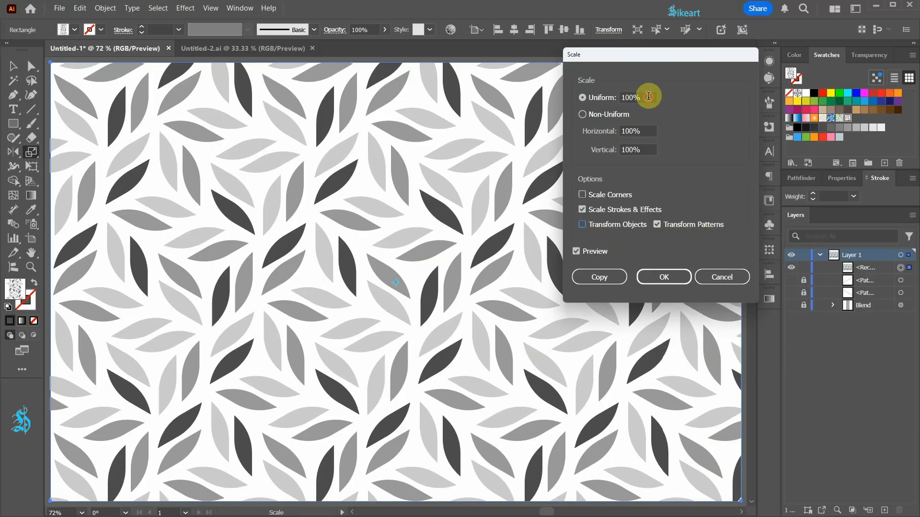
triple_click(630, 98)
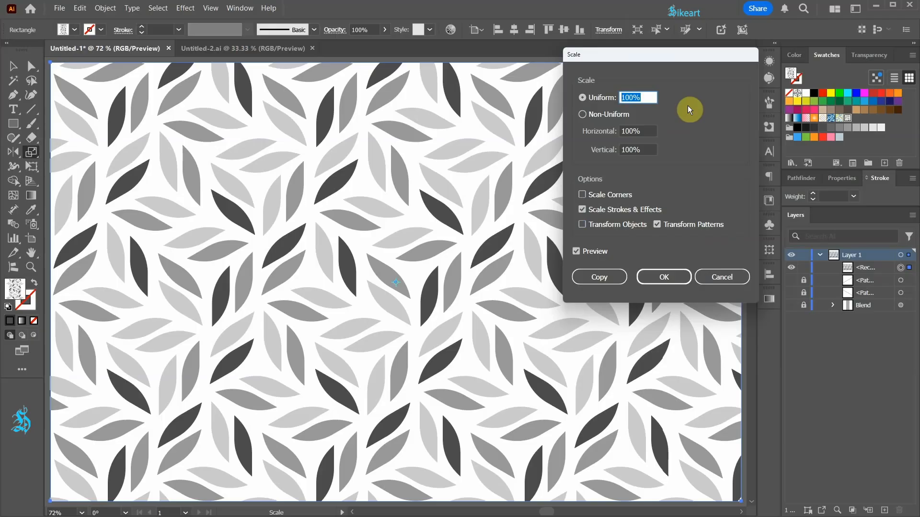
type("29%")
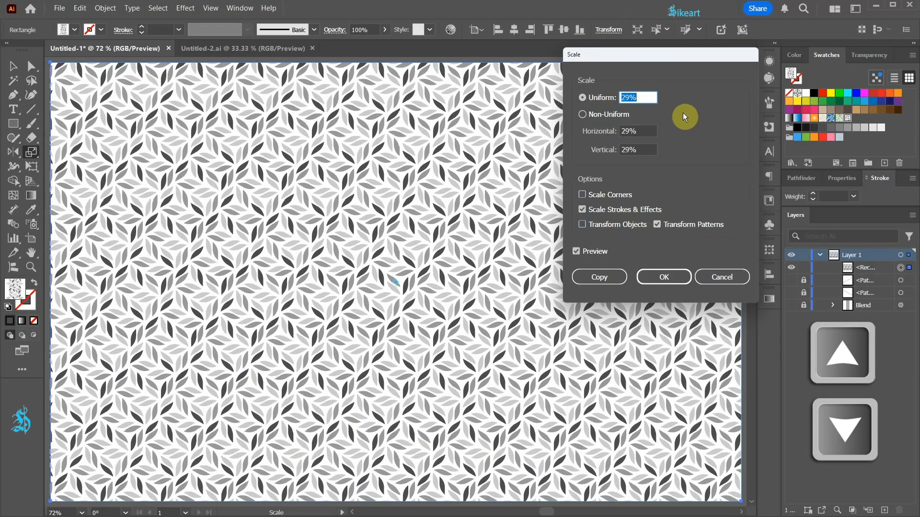
type("104%")
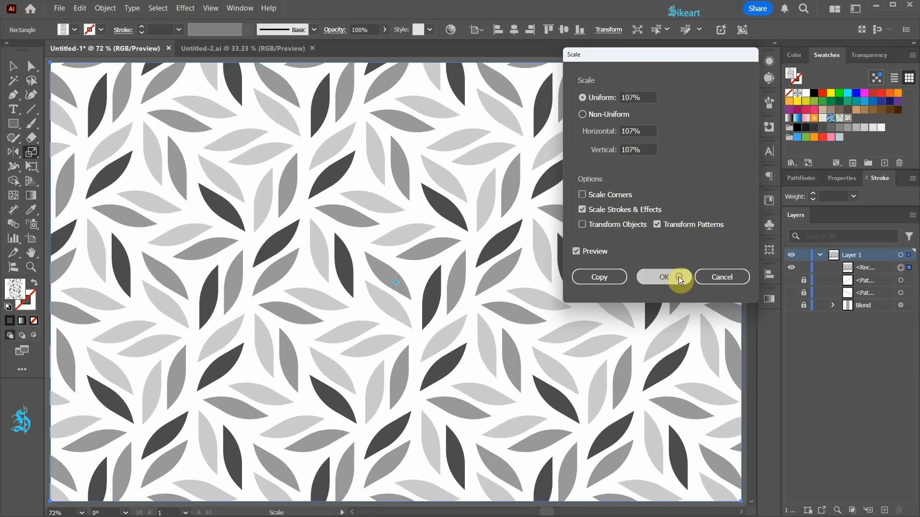
left_click(663, 277)
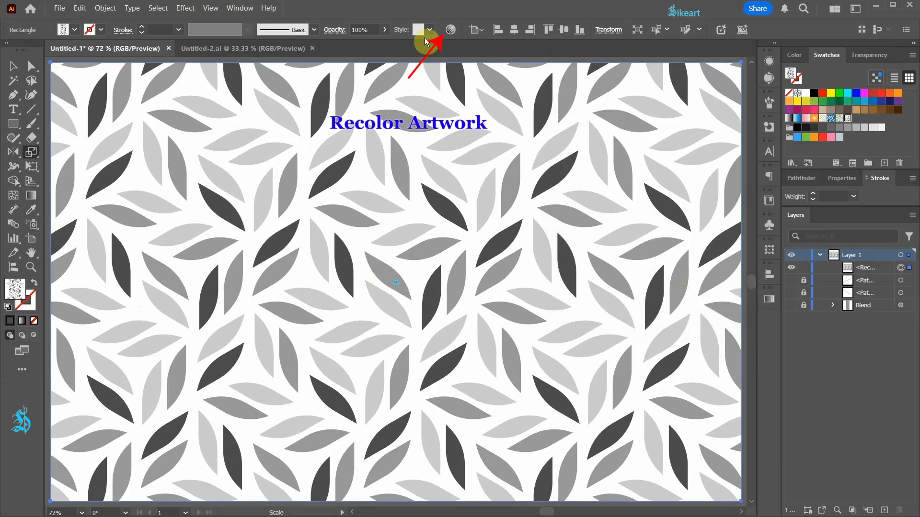
Step: Recolor Artwork: shift the colour wheel to green, giving light green, olive and dark gray leaves
left_click(450, 30)
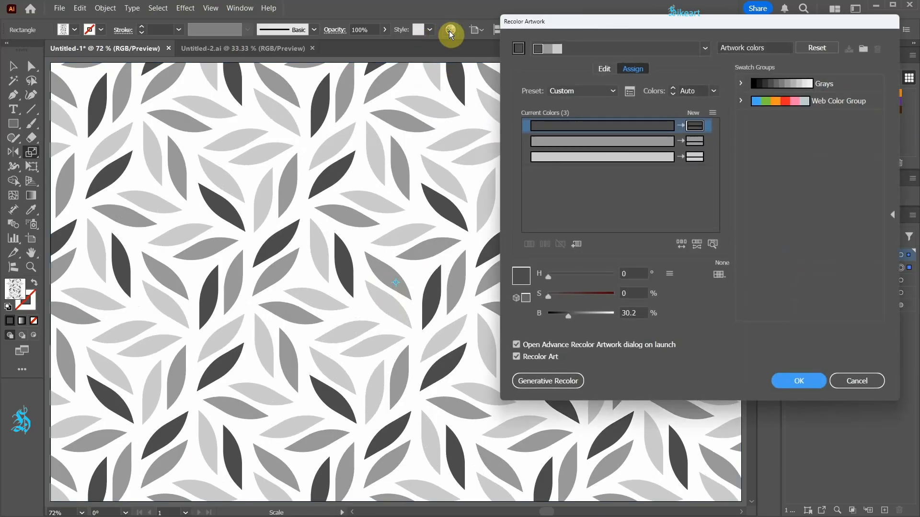
left_click(603, 69)
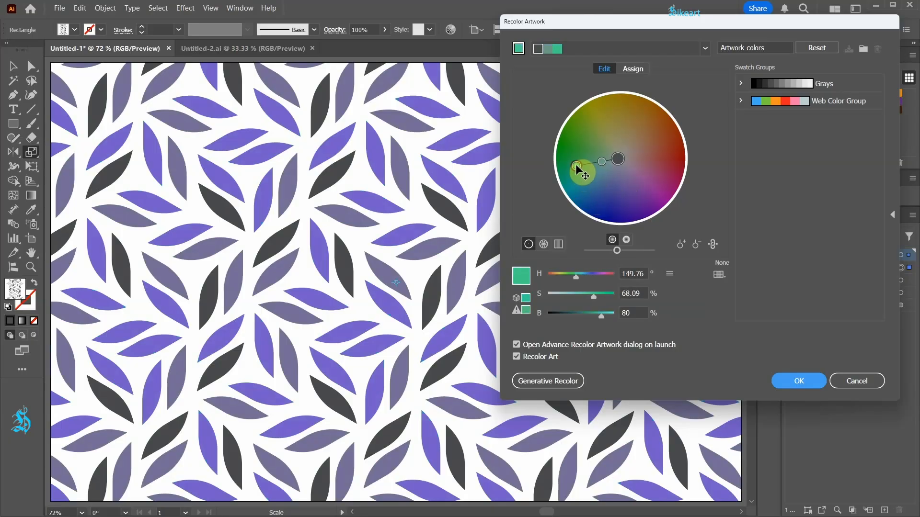
left_click(797, 380)
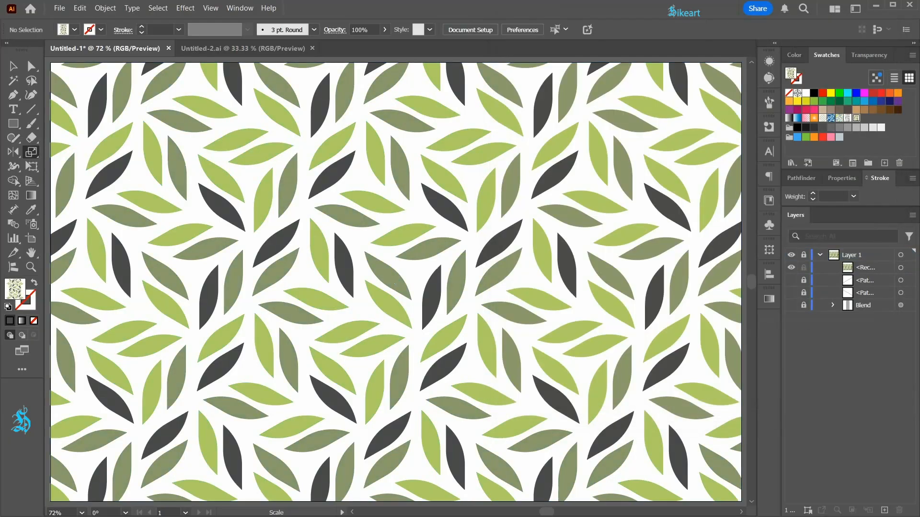